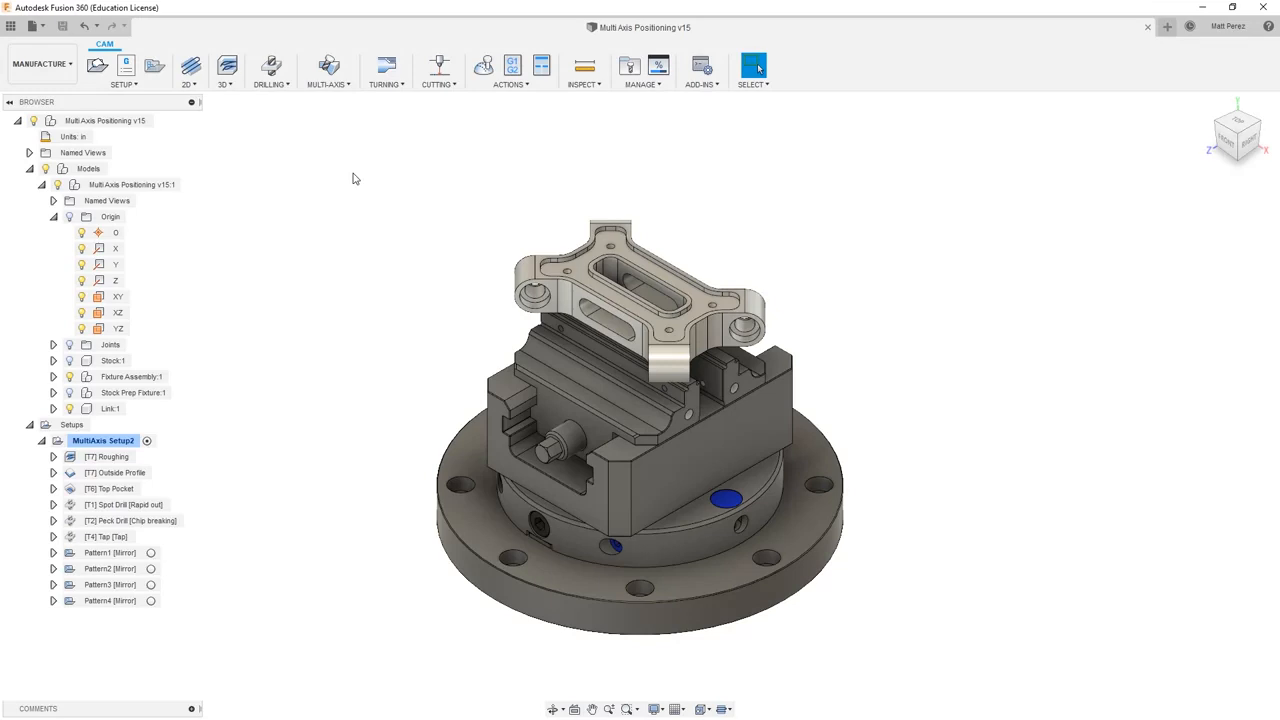
{"action": "mouse_move", "coordinate": [436, 438]}
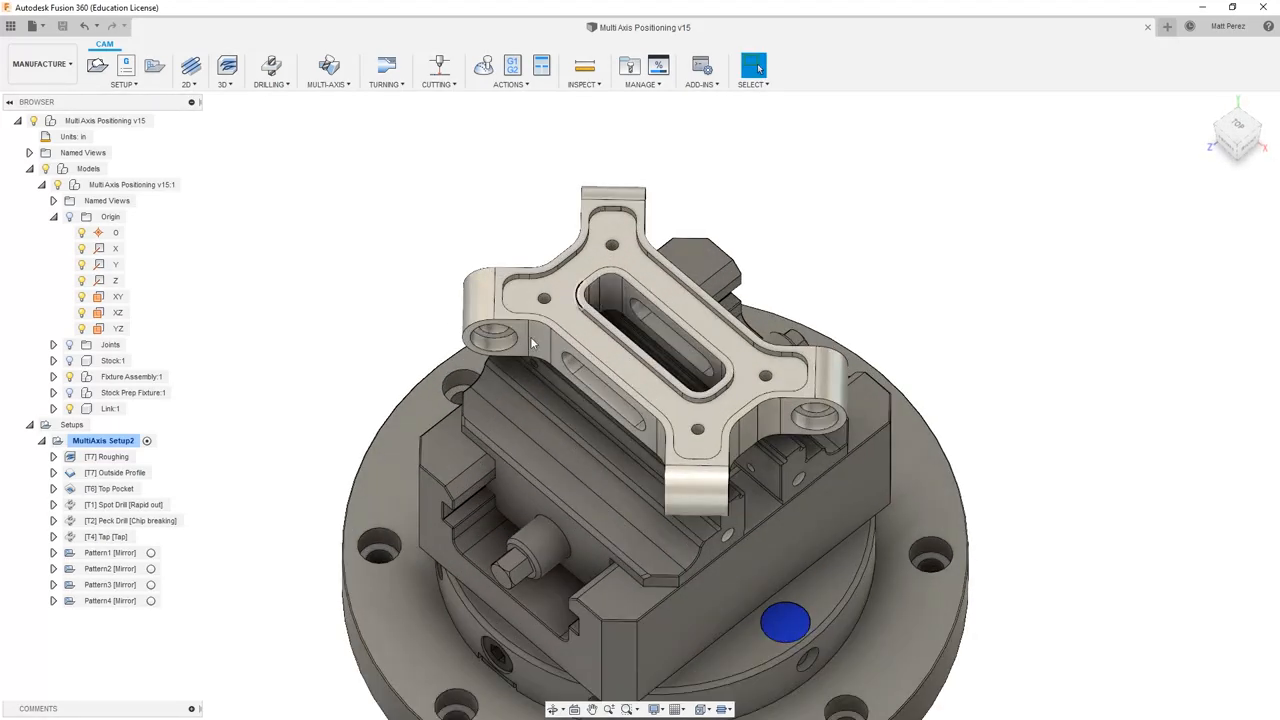
Step: Bring up the CAM Tool Library from the Manage panel
{"action": "left_click", "coordinate": [118, 616]}
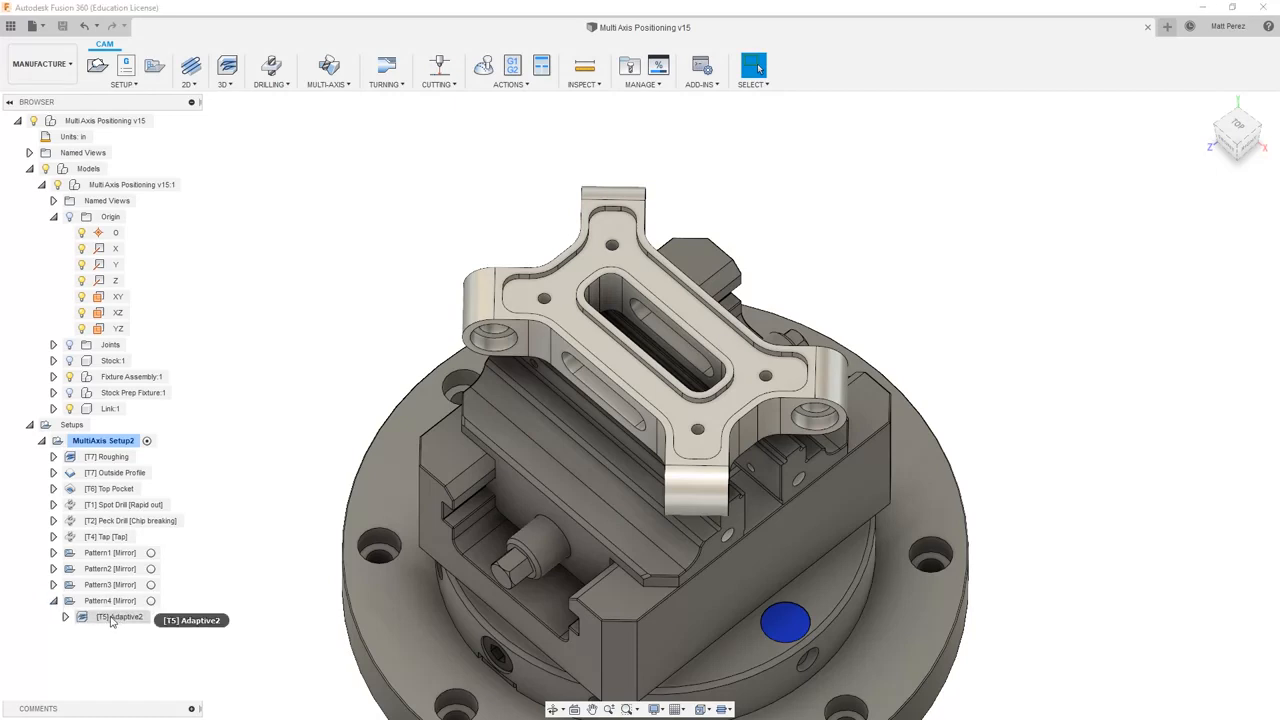
{"action": "left_click", "coordinate": [122, 616]}
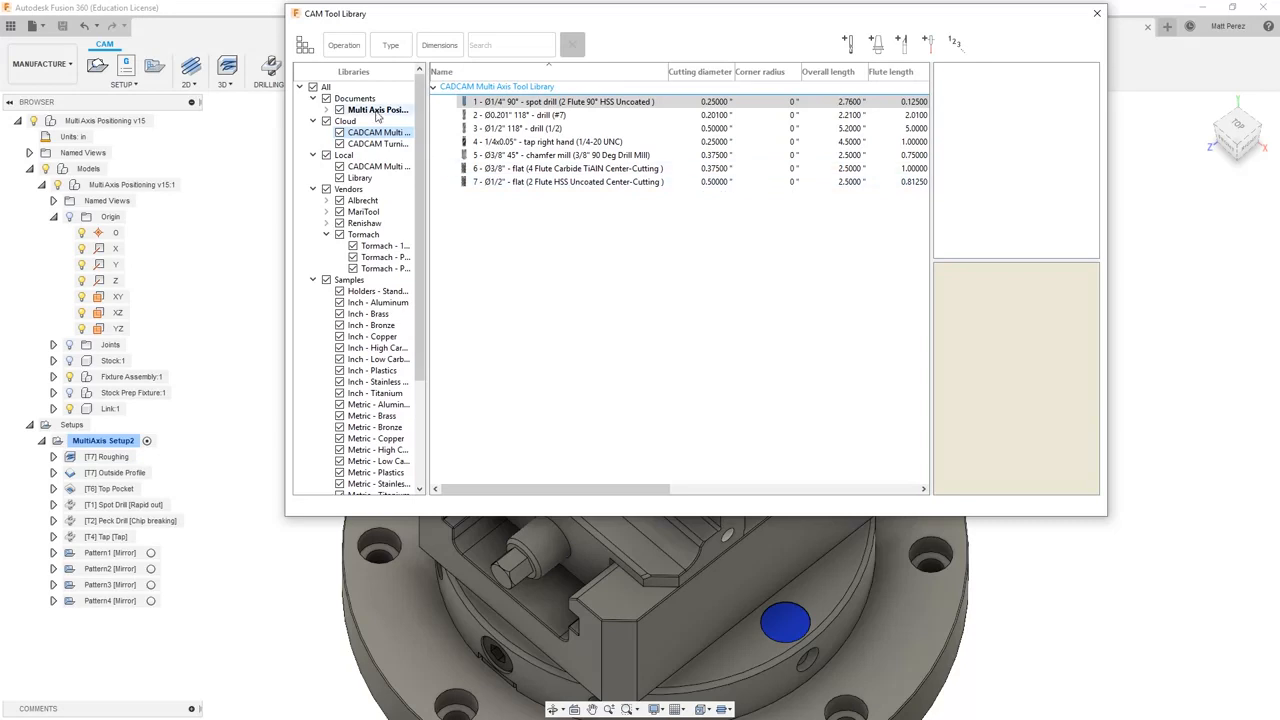
Step: Browse the document's tool list and the CADCAM Multi-Axis library, returning to the document's tools
{"action": "left_click", "coordinate": [376, 108]}
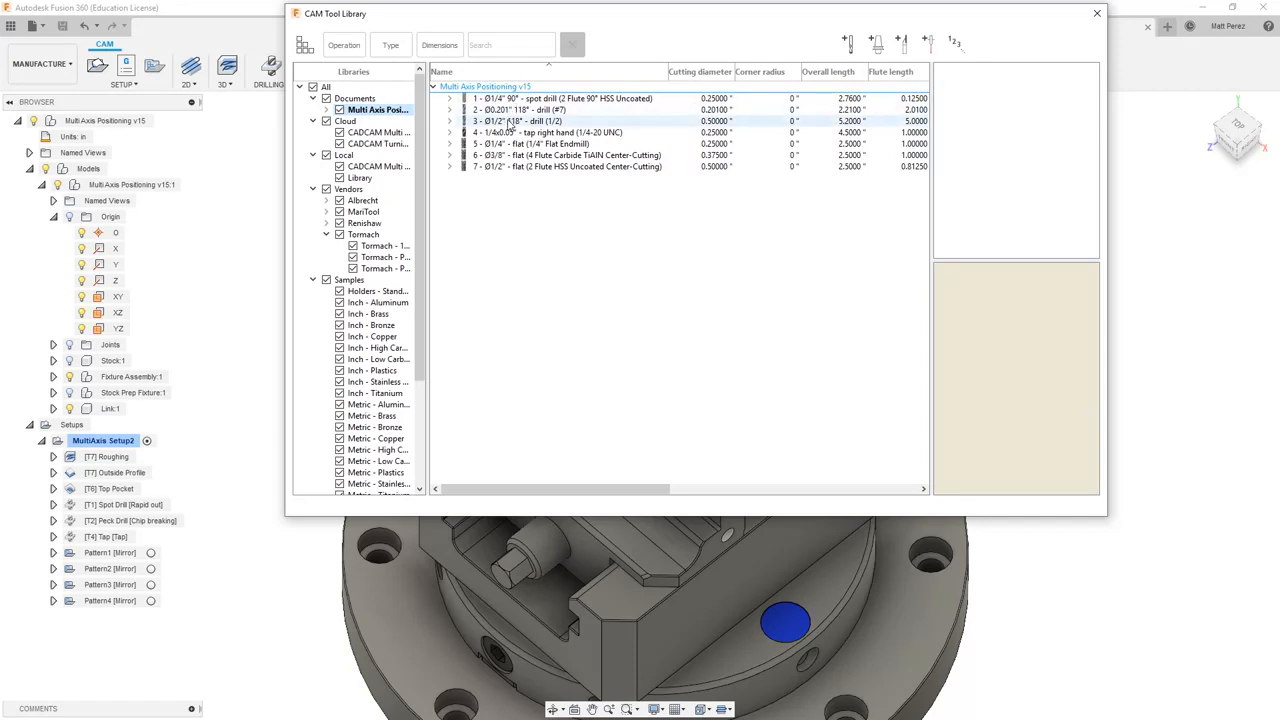
{"action": "left_click", "coordinate": [550, 132]}
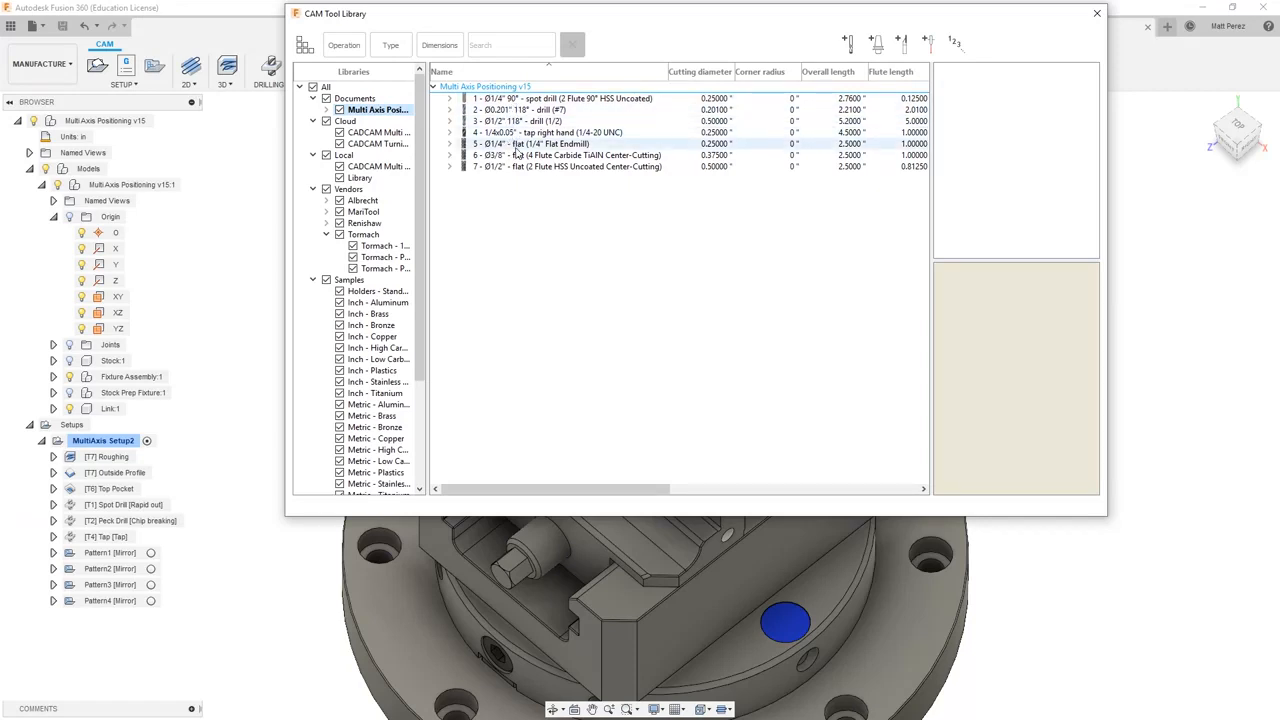
{"action": "left_click", "coordinate": [378, 132]}
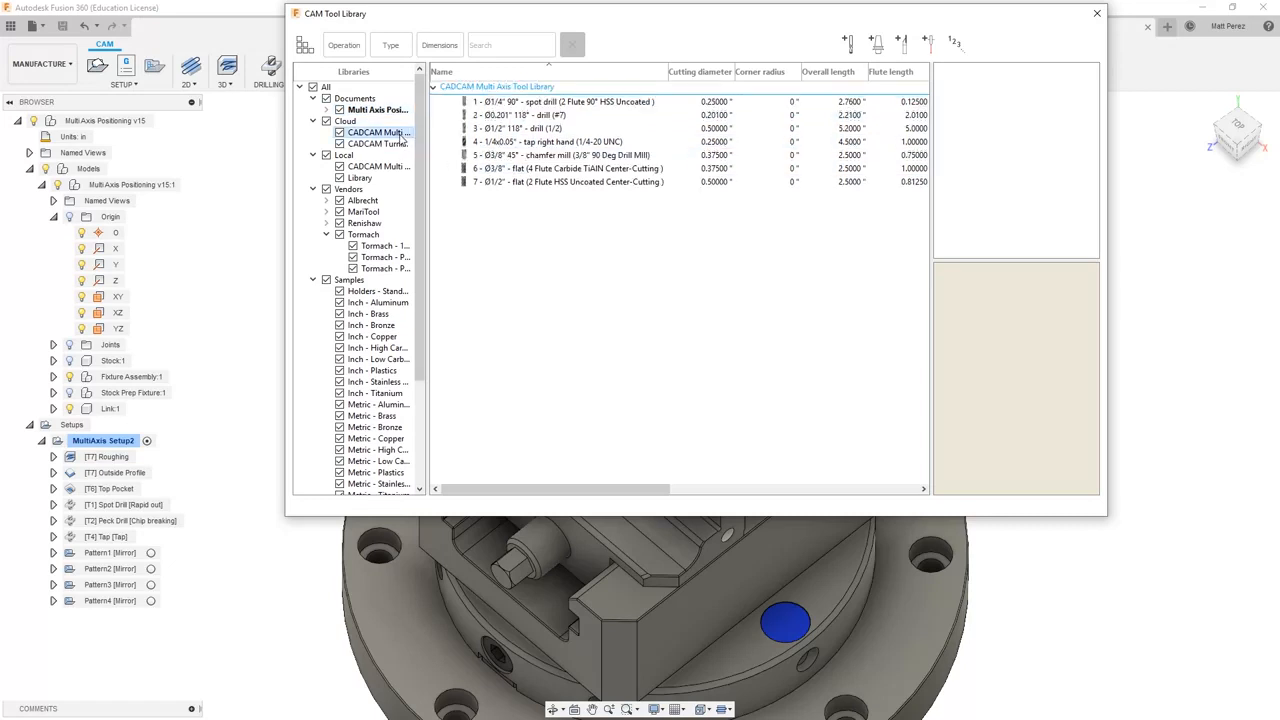
{"action": "left_click", "coordinate": [560, 156]}
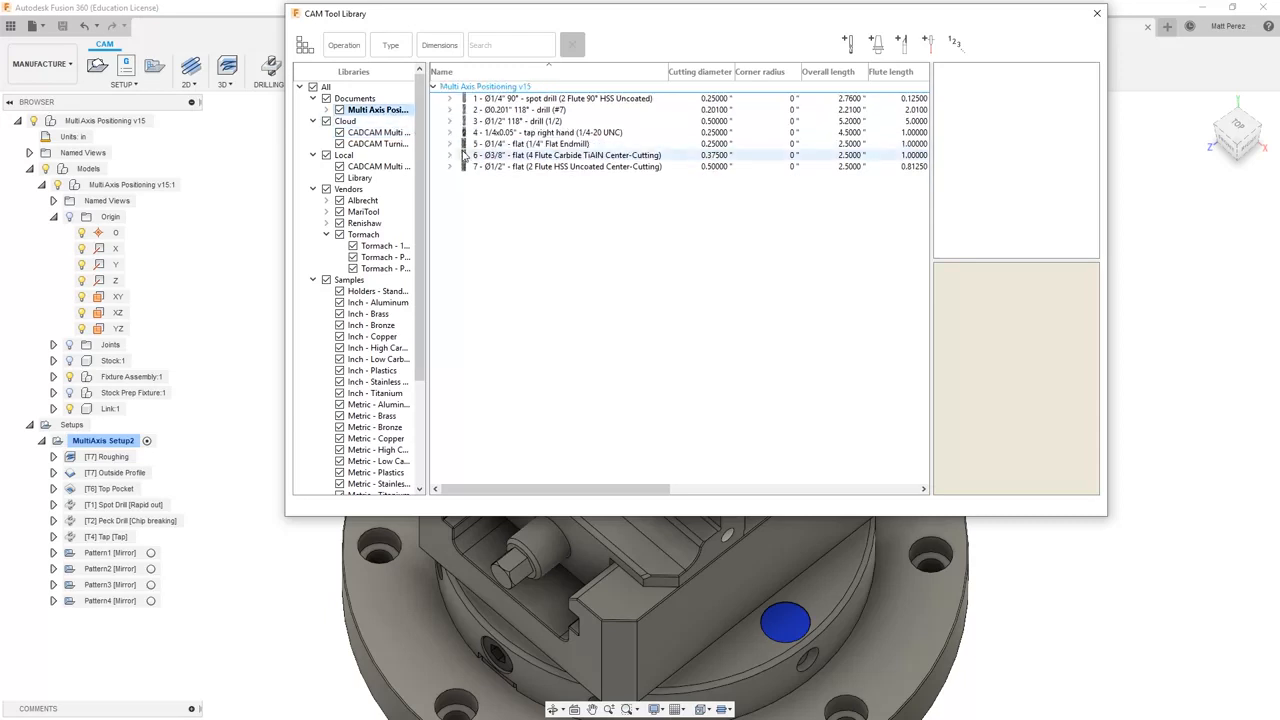
Step: Edit the 1/4" flat end mill's tool number, then close the tool library
{"action": "left_click", "coordinate": [530, 144]}
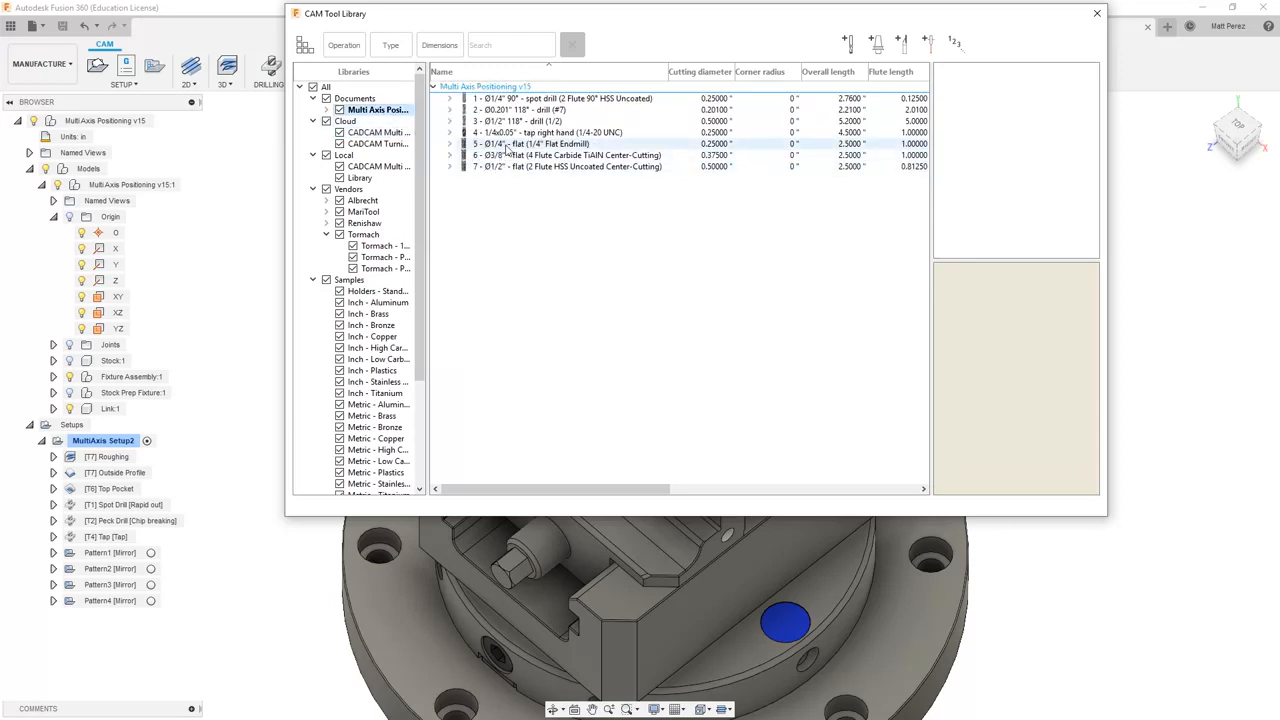
{"action": "left_click", "coordinate": [540, 144]}
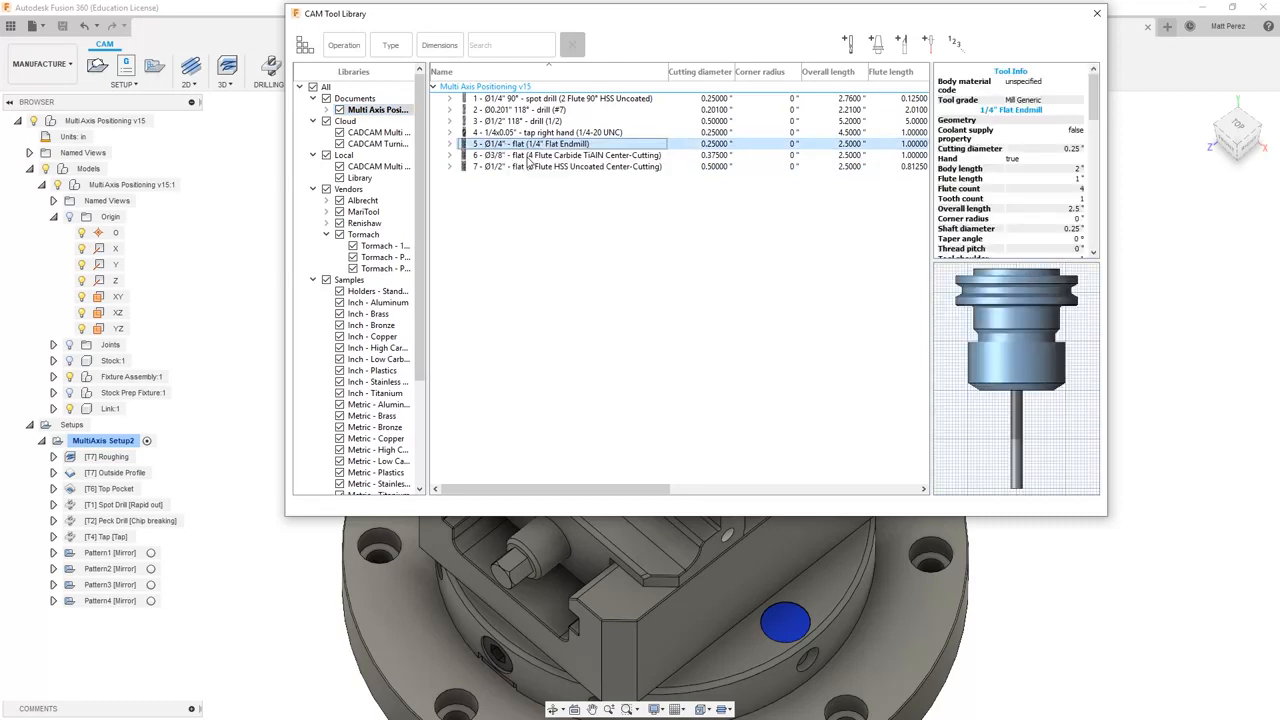
{"action": "double_click", "coordinate": [524, 144]}
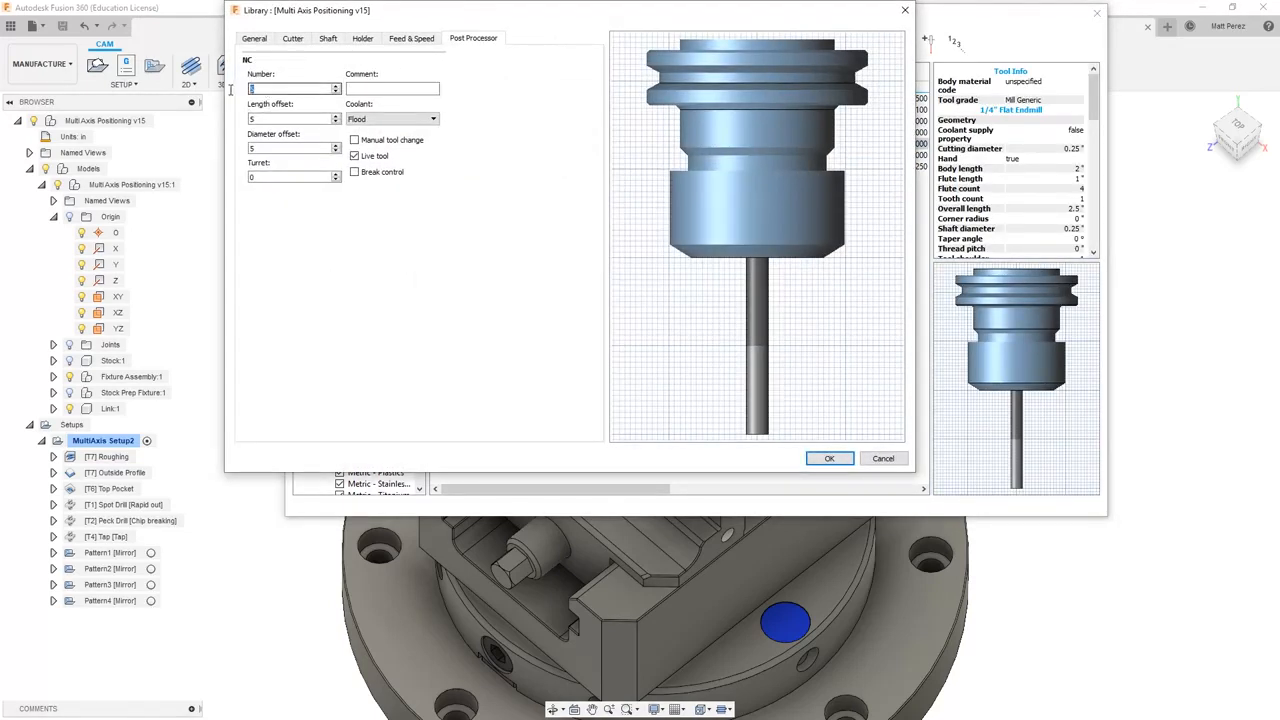
{"action": "left_click", "coordinate": [882, 458]}
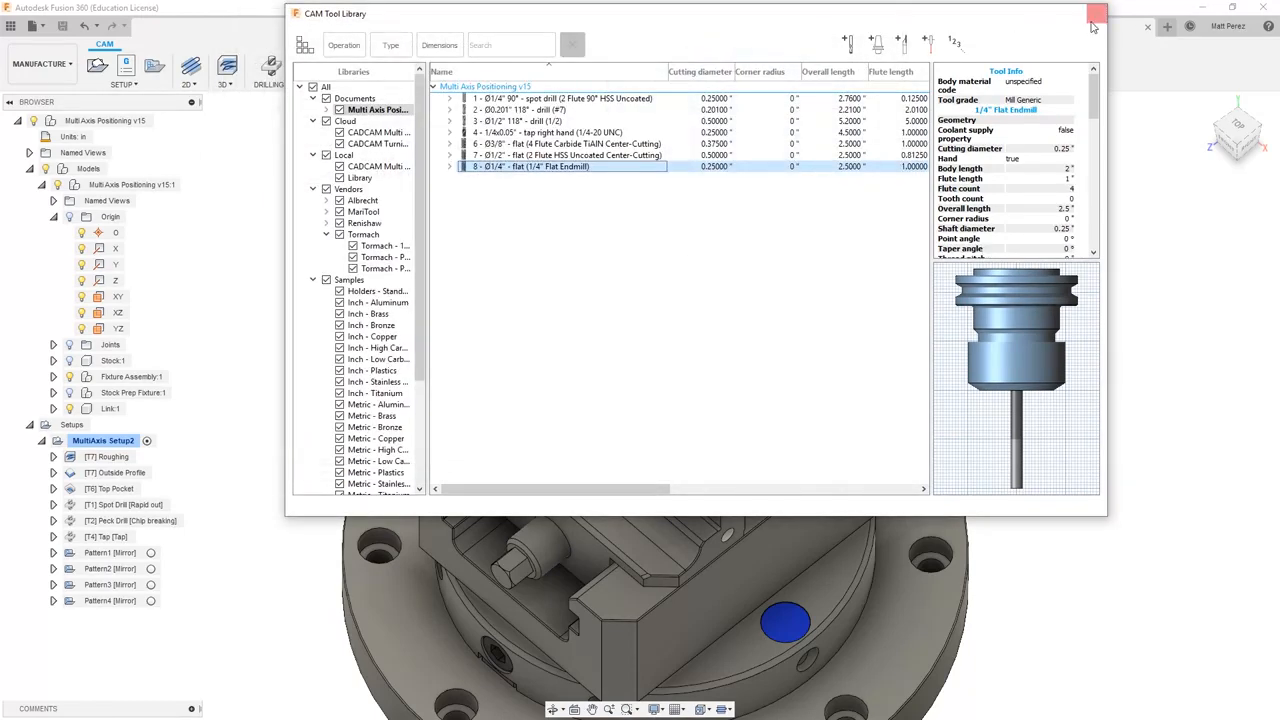
{"action": "left_click", "coordinate": [1094, 12]}
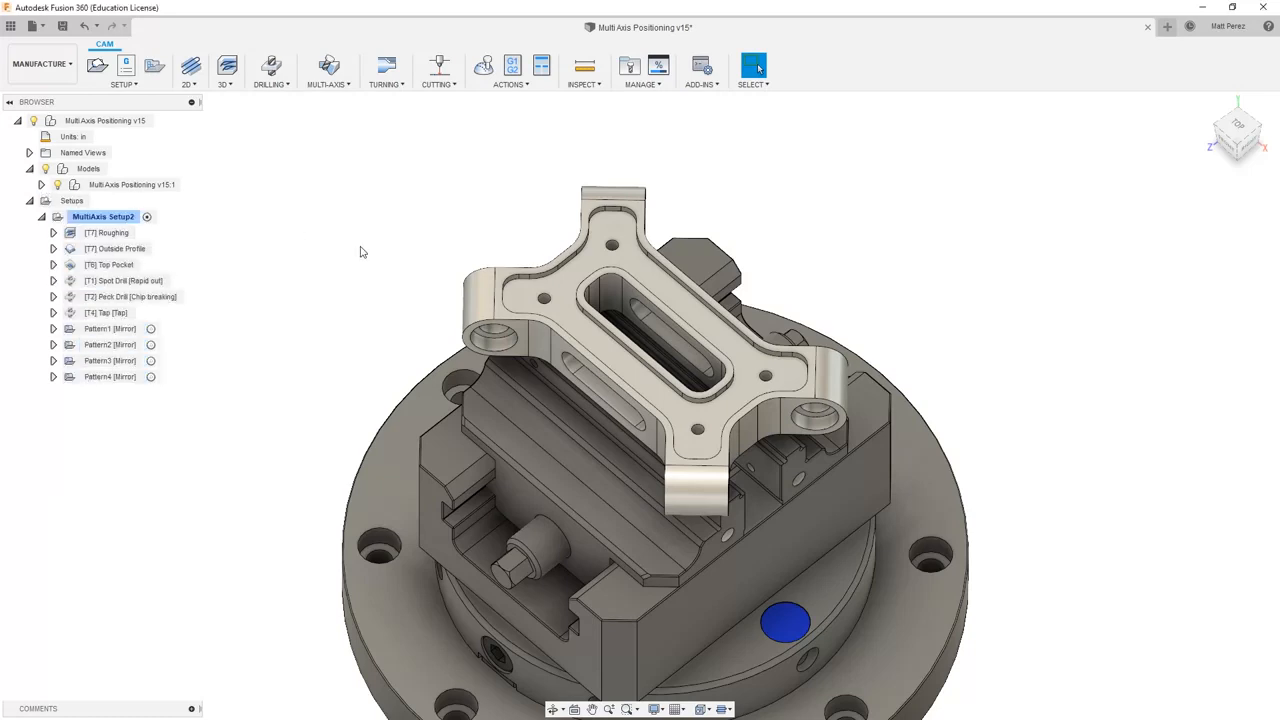
Step: Start a 3D Pocket Clearing operation from the Milling strategies
{"action": "left_click", "coordinate": [188, 68]}
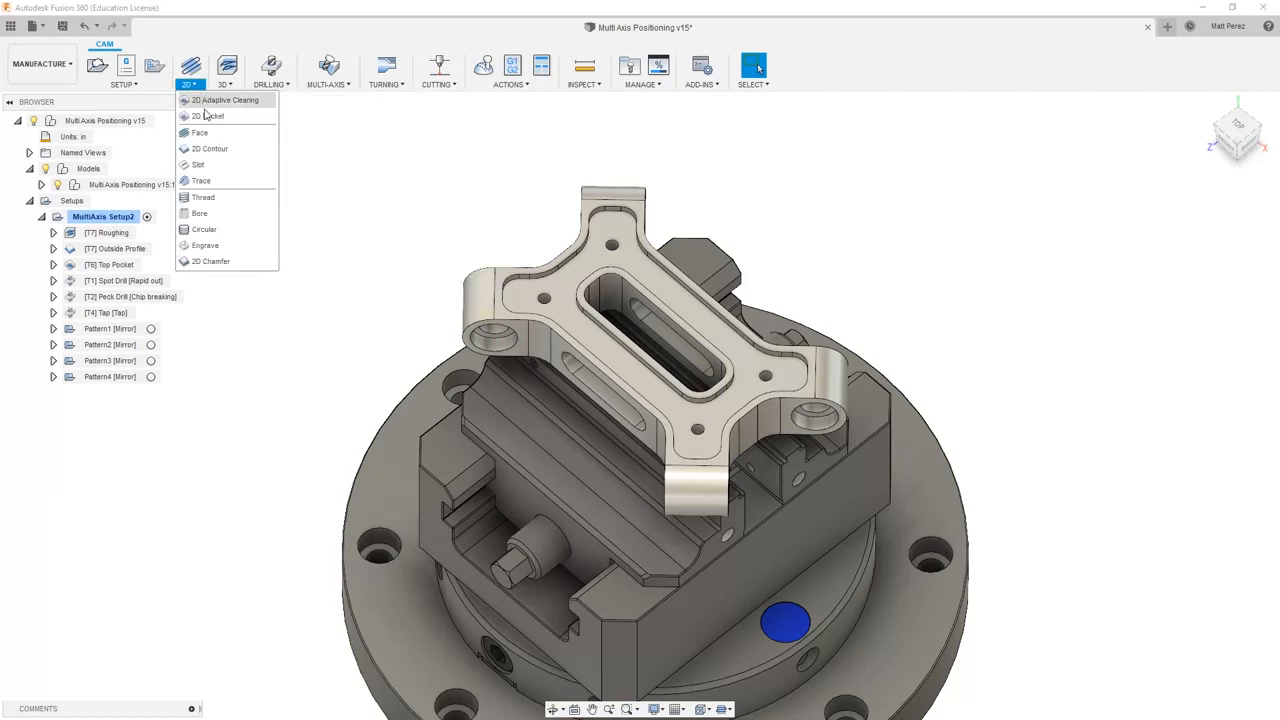
{"action": "mouse_move", "coordinate": [204, 116]}
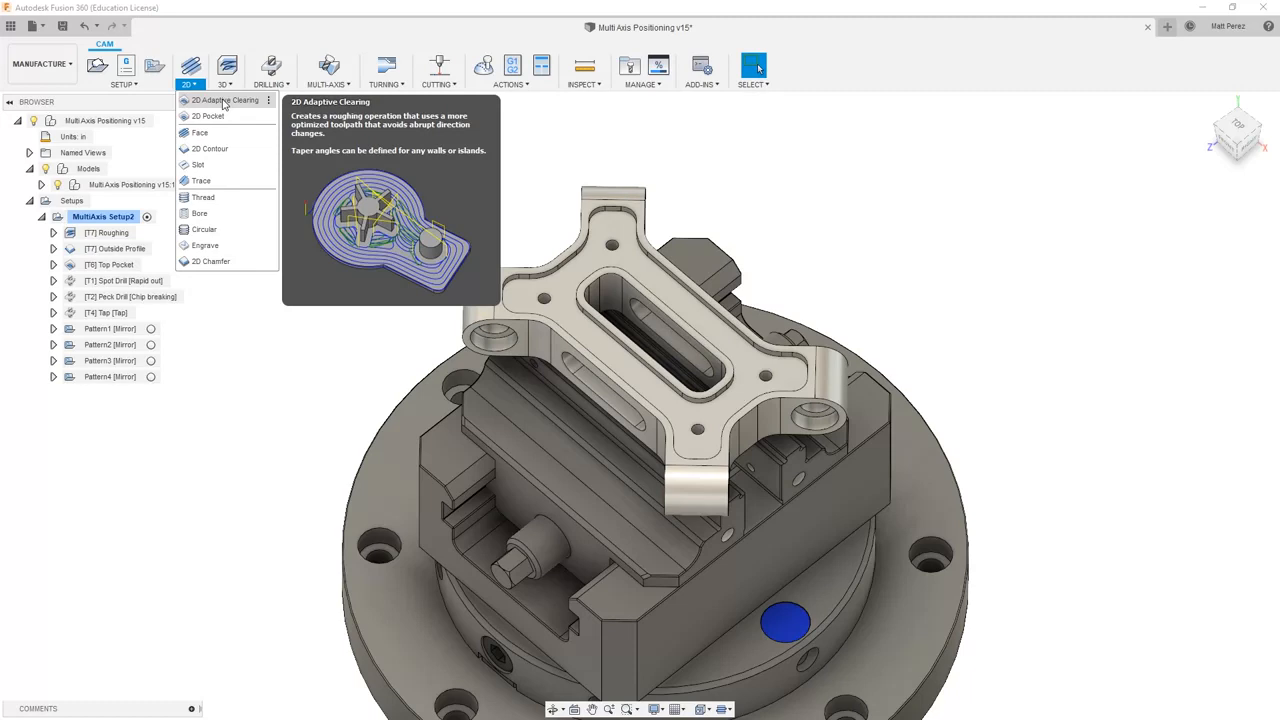
{"action": "left_click", "coordinate": [222, 70]}
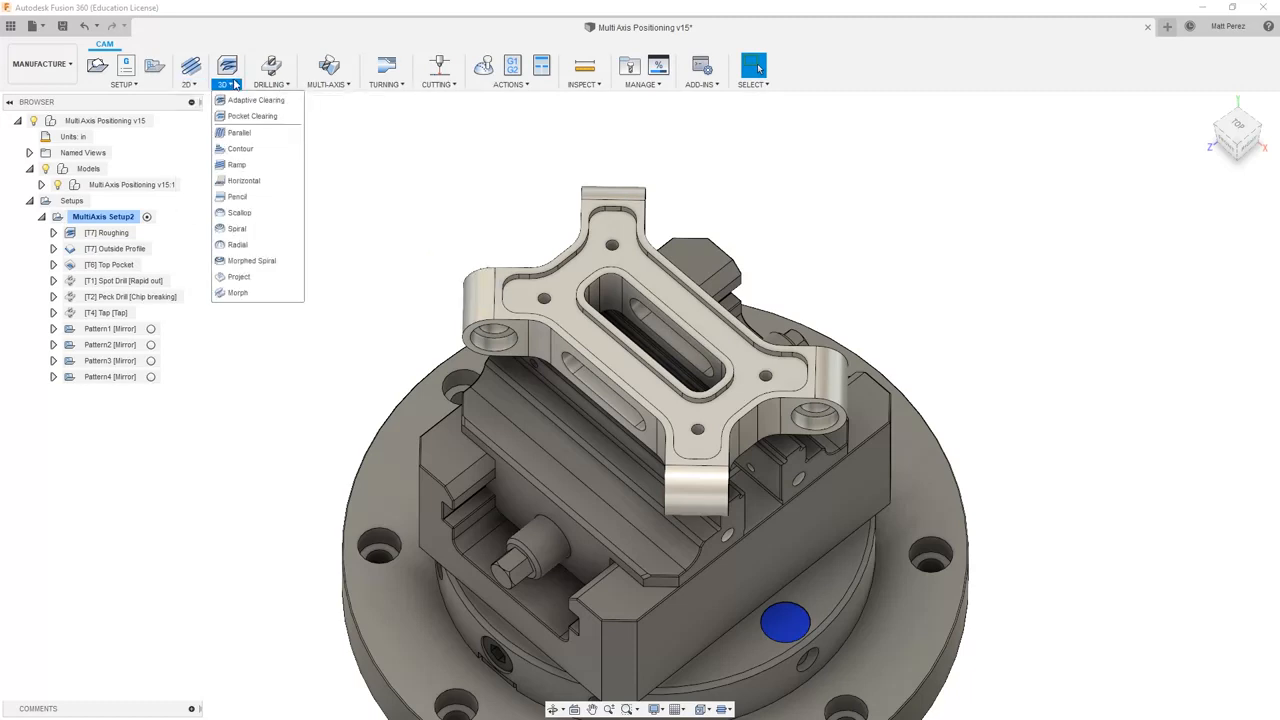
{"action": "mouse_move", "coordinate": [350, 162]}
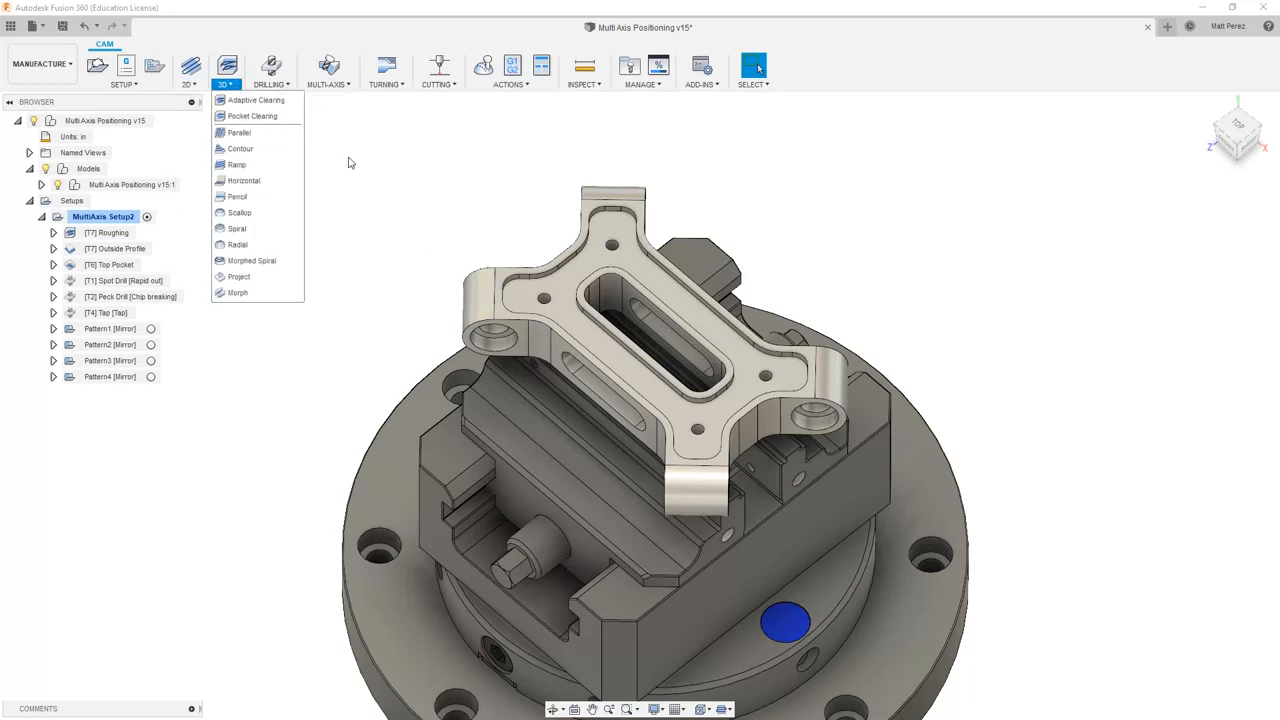
{"action": "mouse_move", "coordinate": [458, 244]}
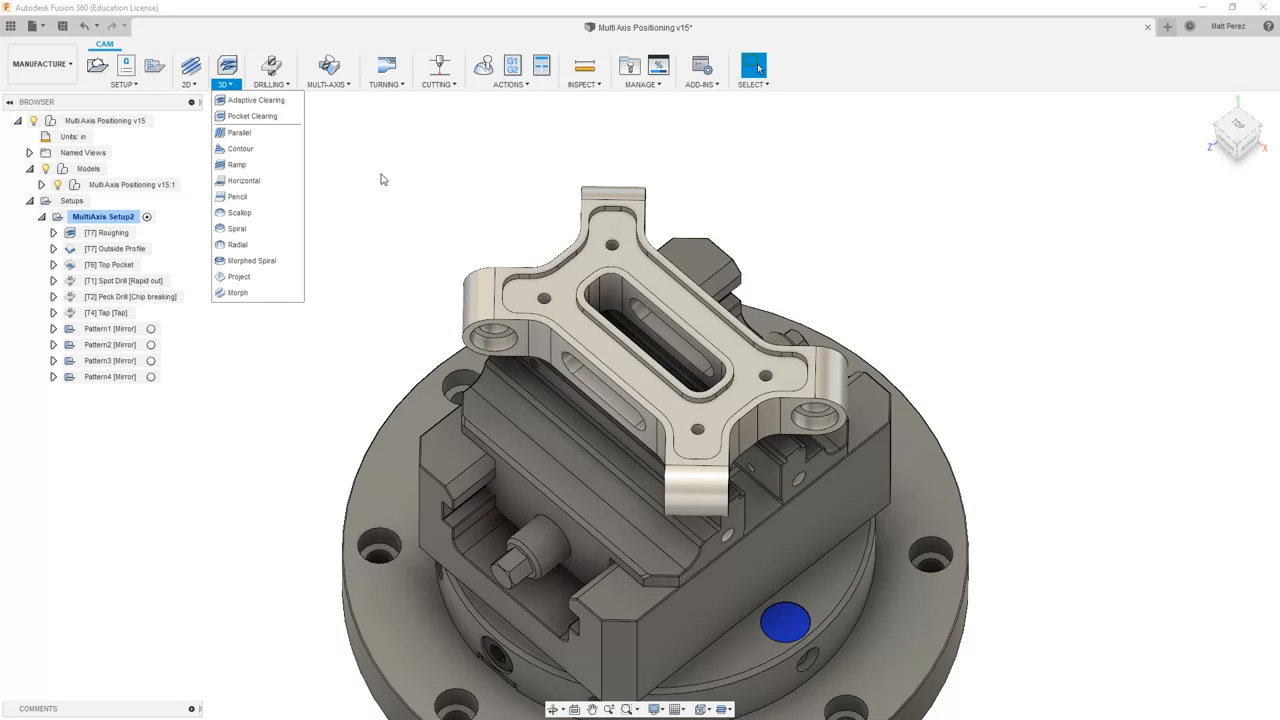
{"action": "mouse_move", "coordinate": [252, 116]}
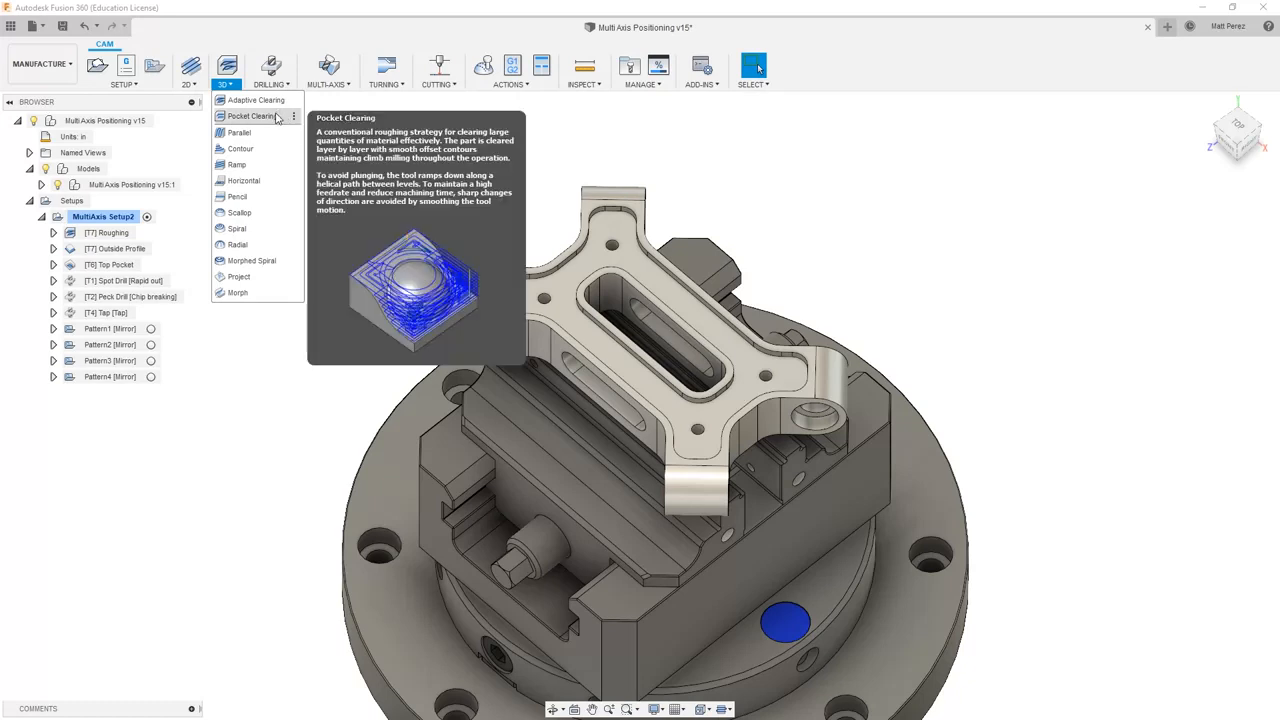
{"action": "mouse_move", "coordinate": [256, 100]}
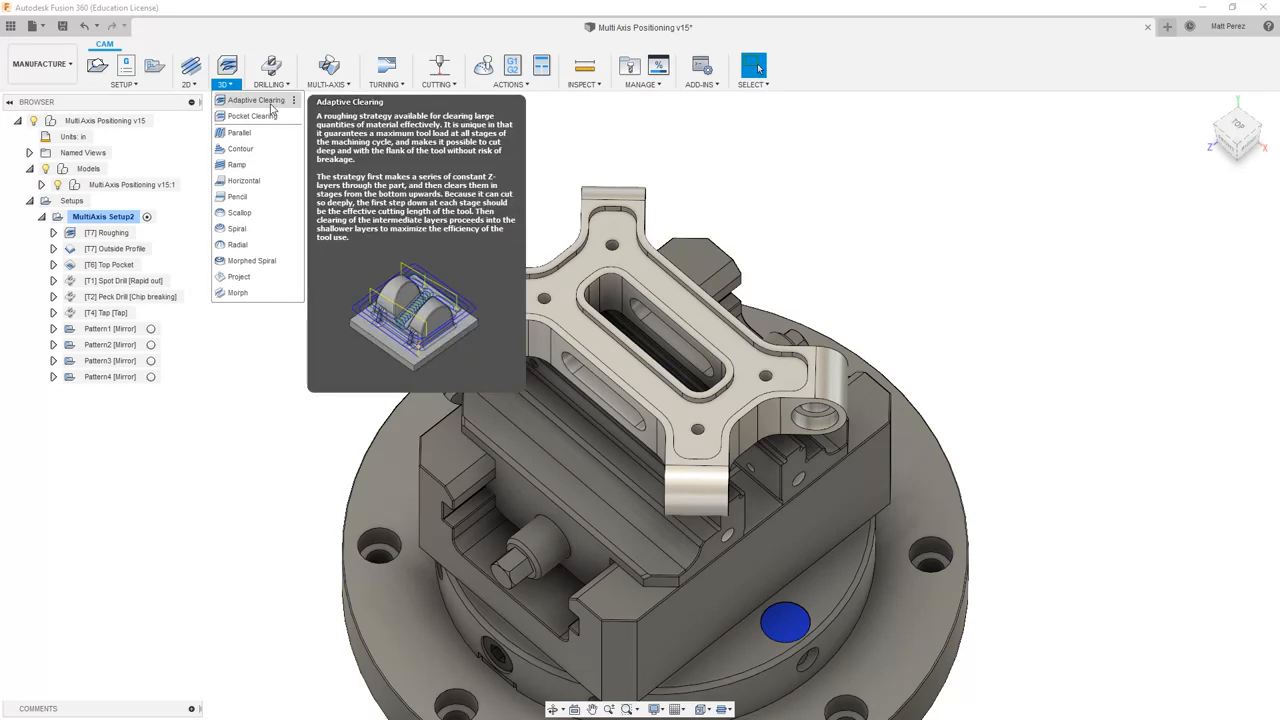
{"action": "mouse_move", "coordinate": [252, 116]}
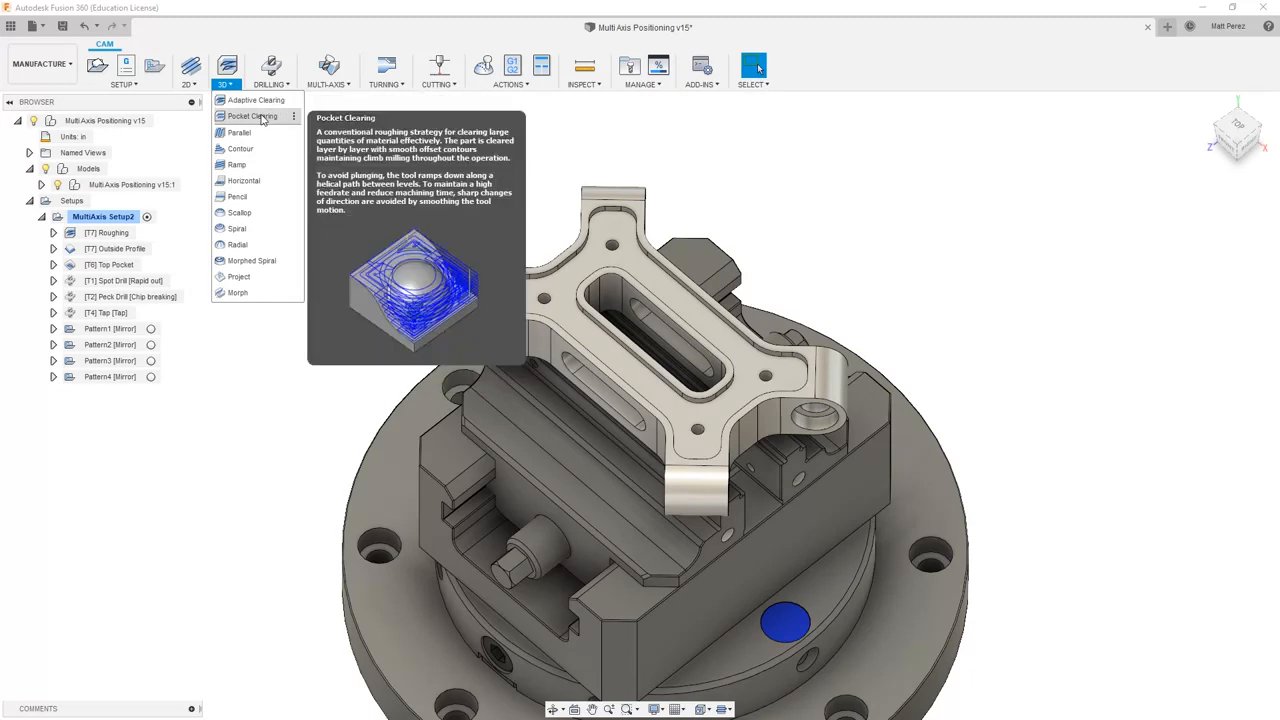
{"action": "left_click", "coordinate": [252, 116]}
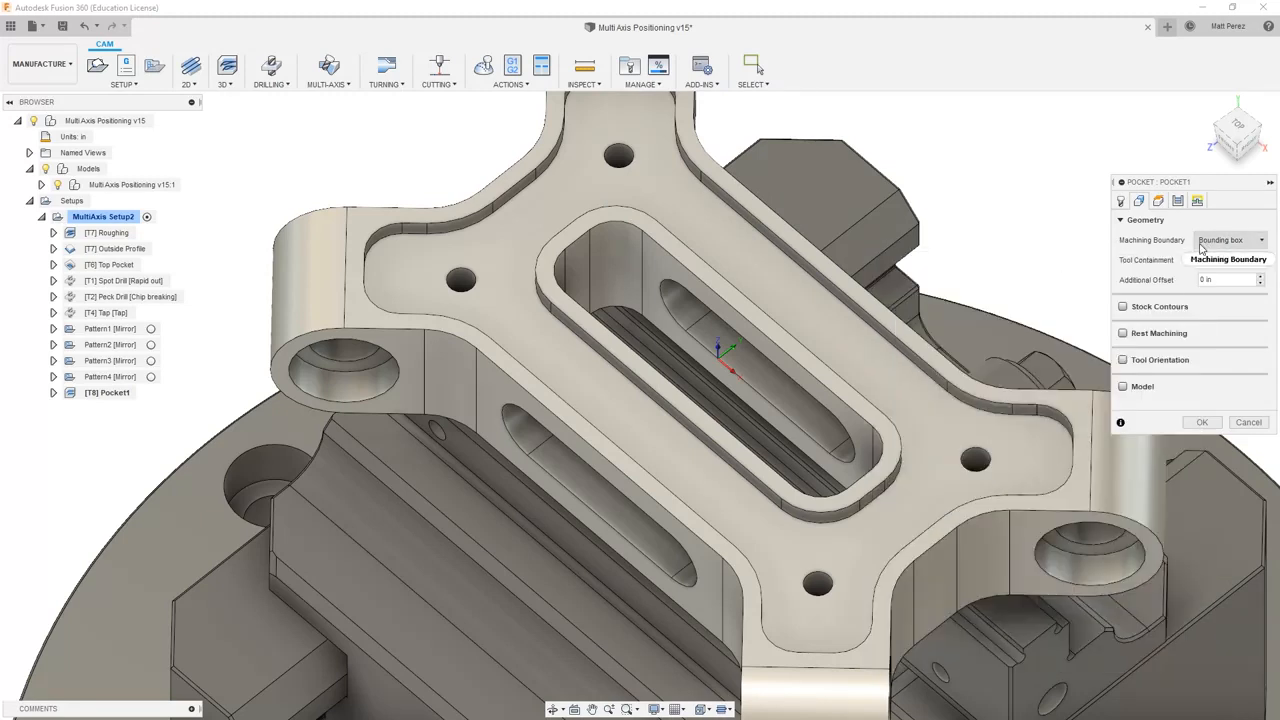
Step: Set Machining Boundary to Selection, use the slot's edge chain, and generate Pocket1
{"action": "left_click", "coordinate": [1230, 240]}
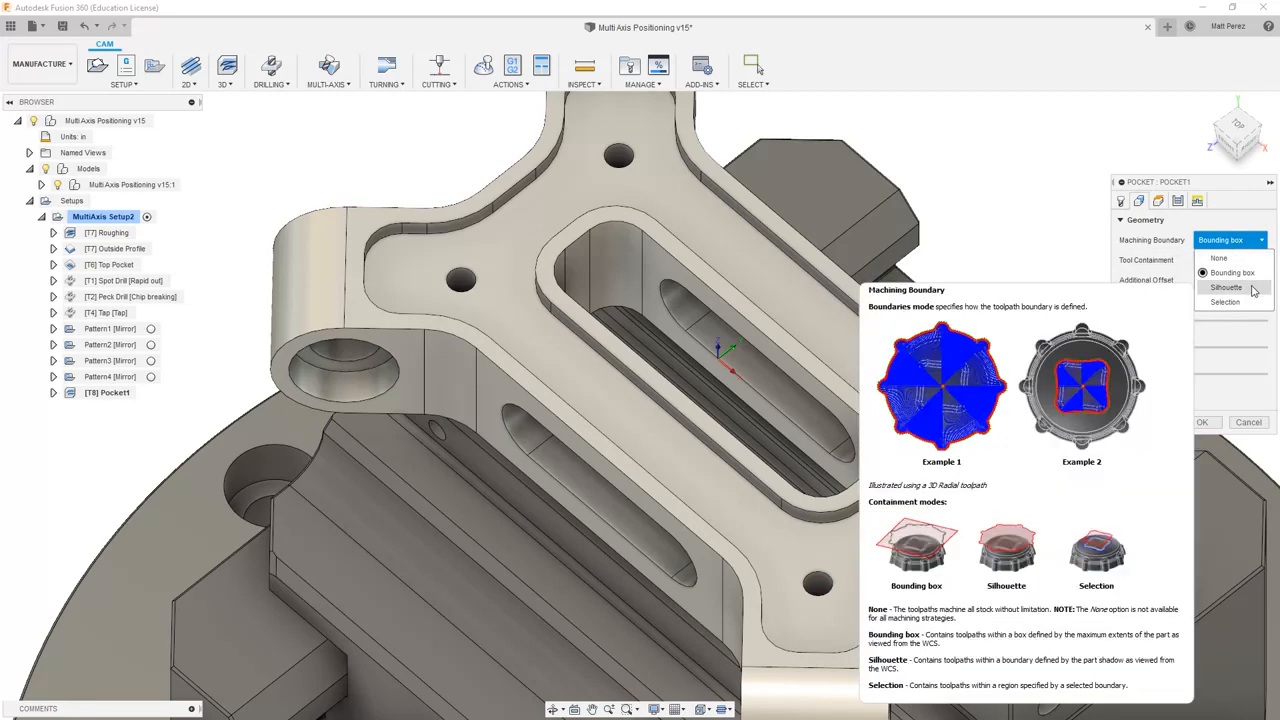
{"action": "left_click", "coordinate": [1224, 302]}
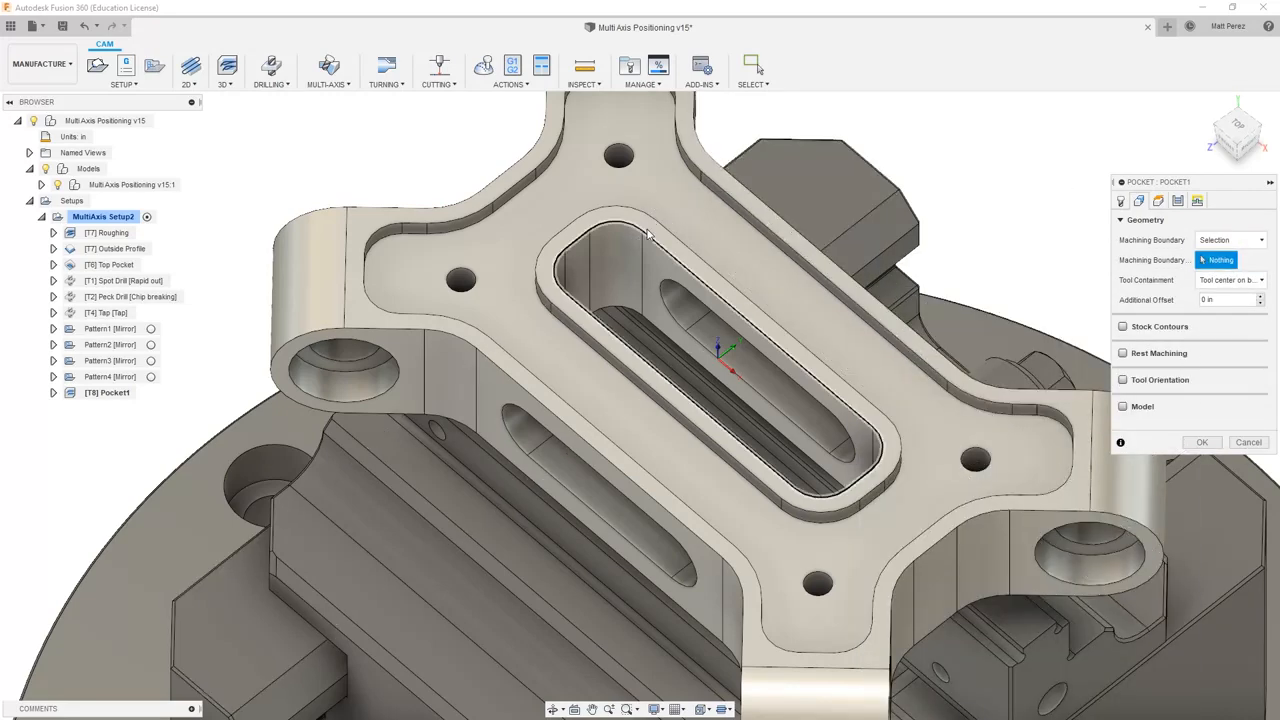
{"action": "left_click", "coordinate": [644, 236]}
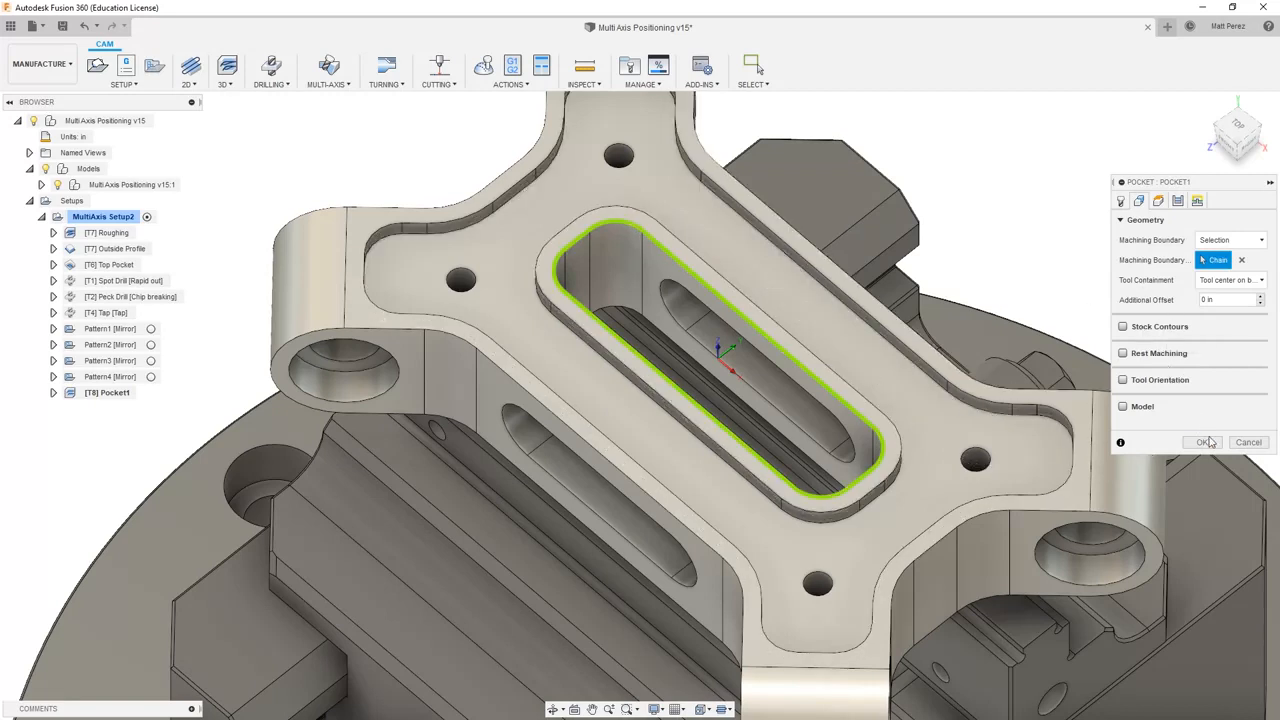
{"action": "left_click", "coordinate": [1204, 442]}
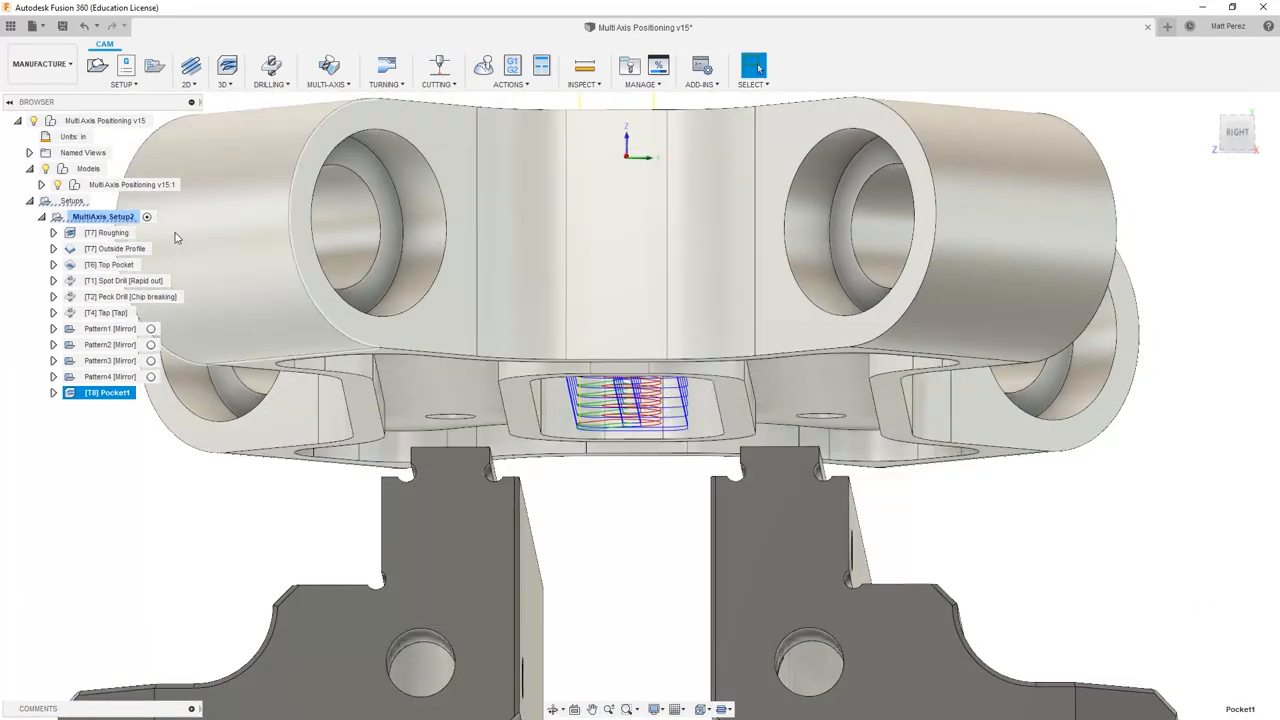
Step: Expand the Models node and bring up the context actions for Pocket1
{"action": "left_click", "coordinate": [40, 184]}
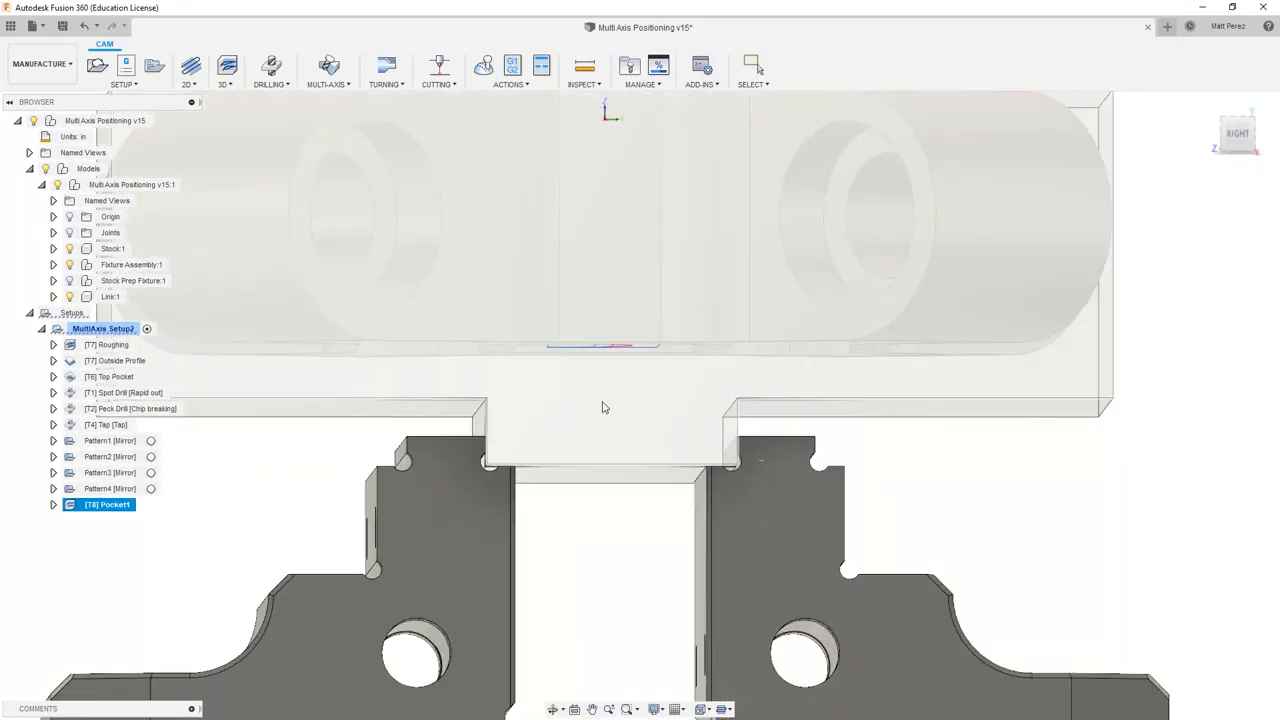
{"action": "left_click", "coordinate": [752, 64]}
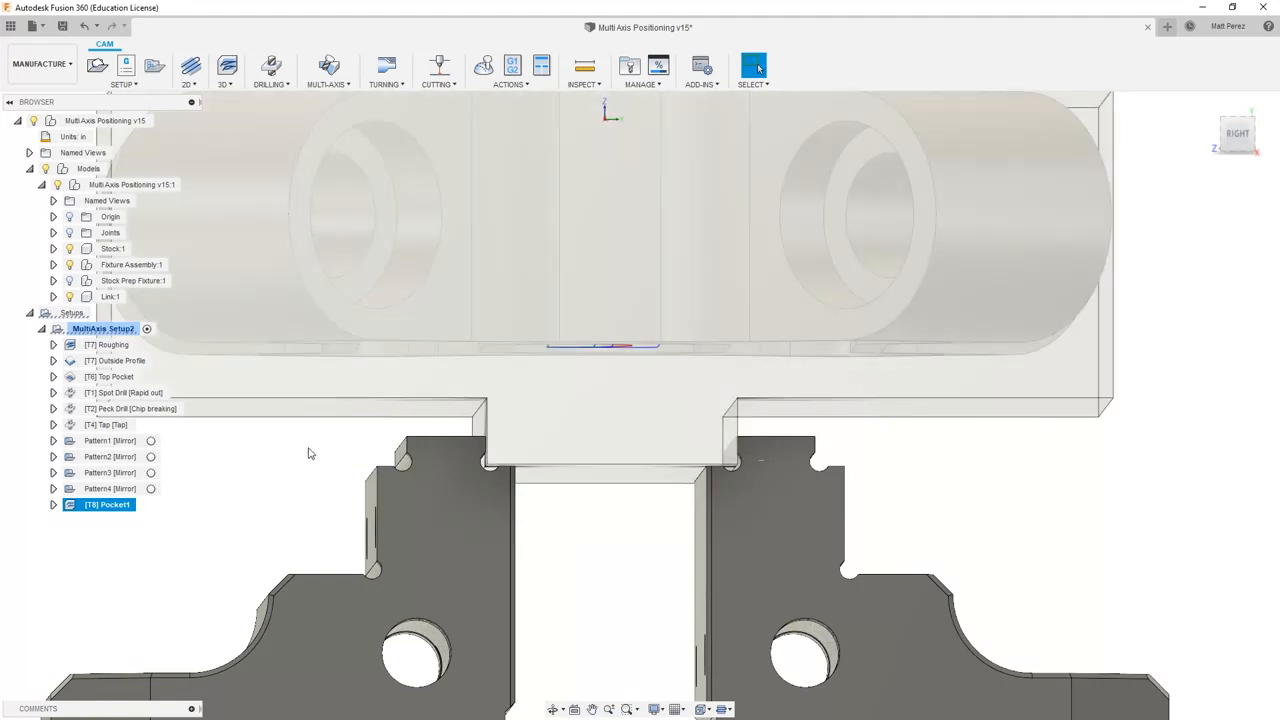
{"action": "right_click", "coordinate": [100, 504]}
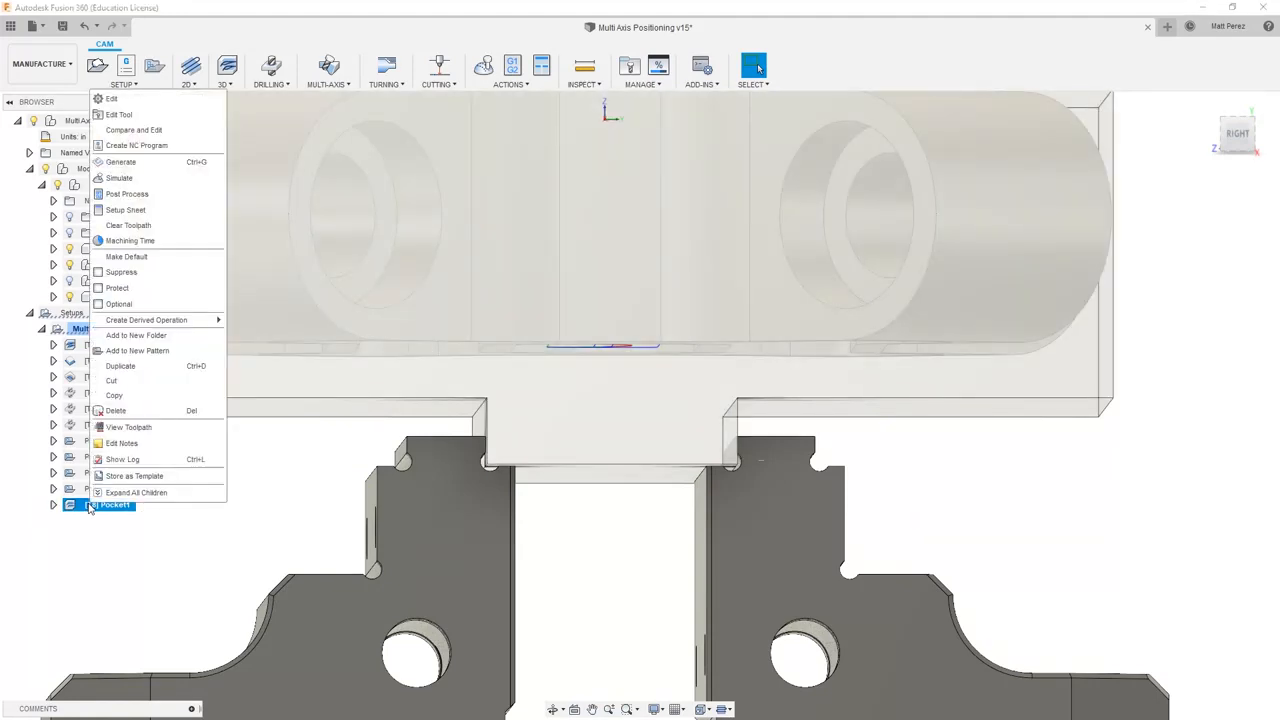
Step: Edit Pocket1, review Heights and Passes, change Stock to Leave, and regenerate
{"action": "left_click", "coordinate": [112, 100]}
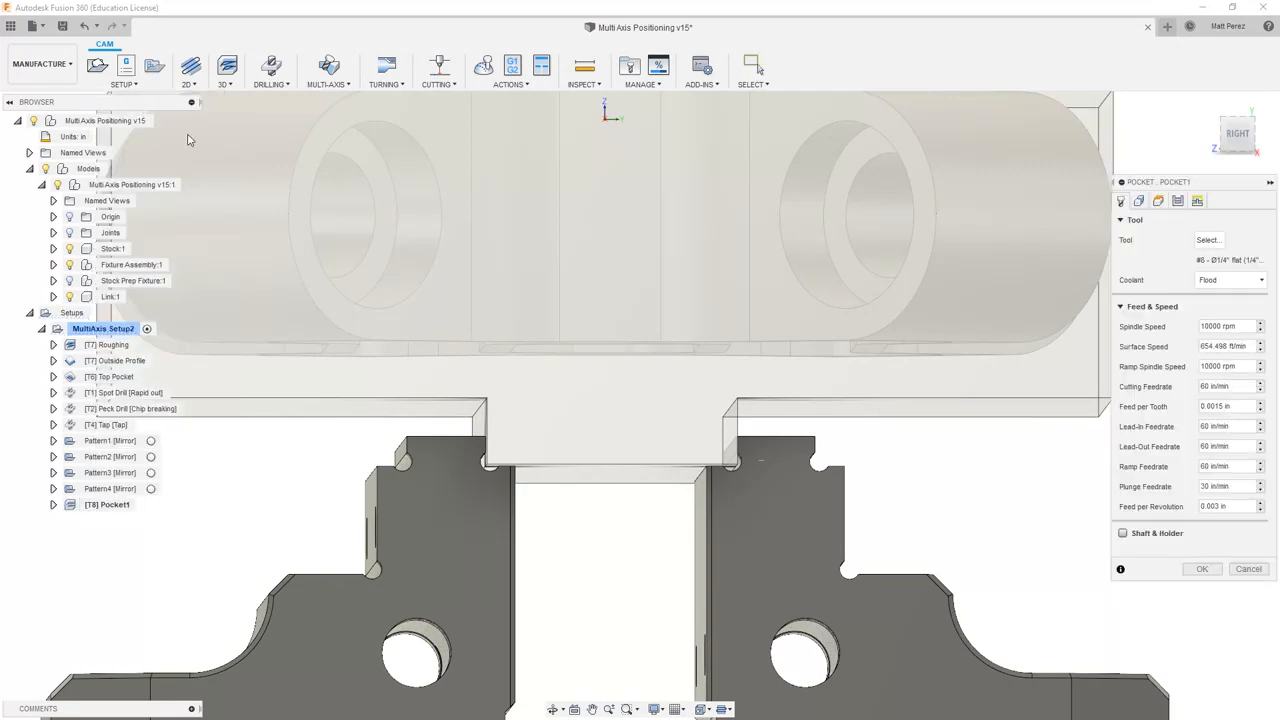
{"action": "left_click", "coordinate": [1158, 200]}
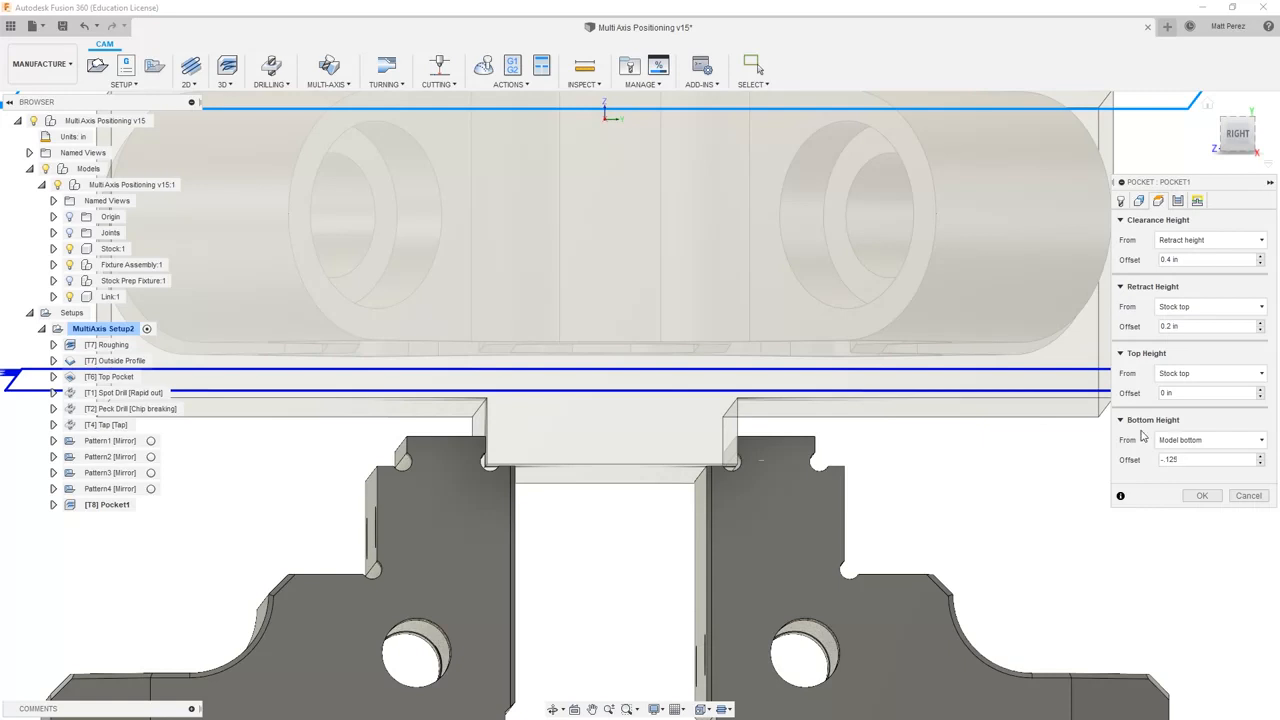
{"action": "left_click", "coordinate": [1178, 200]}
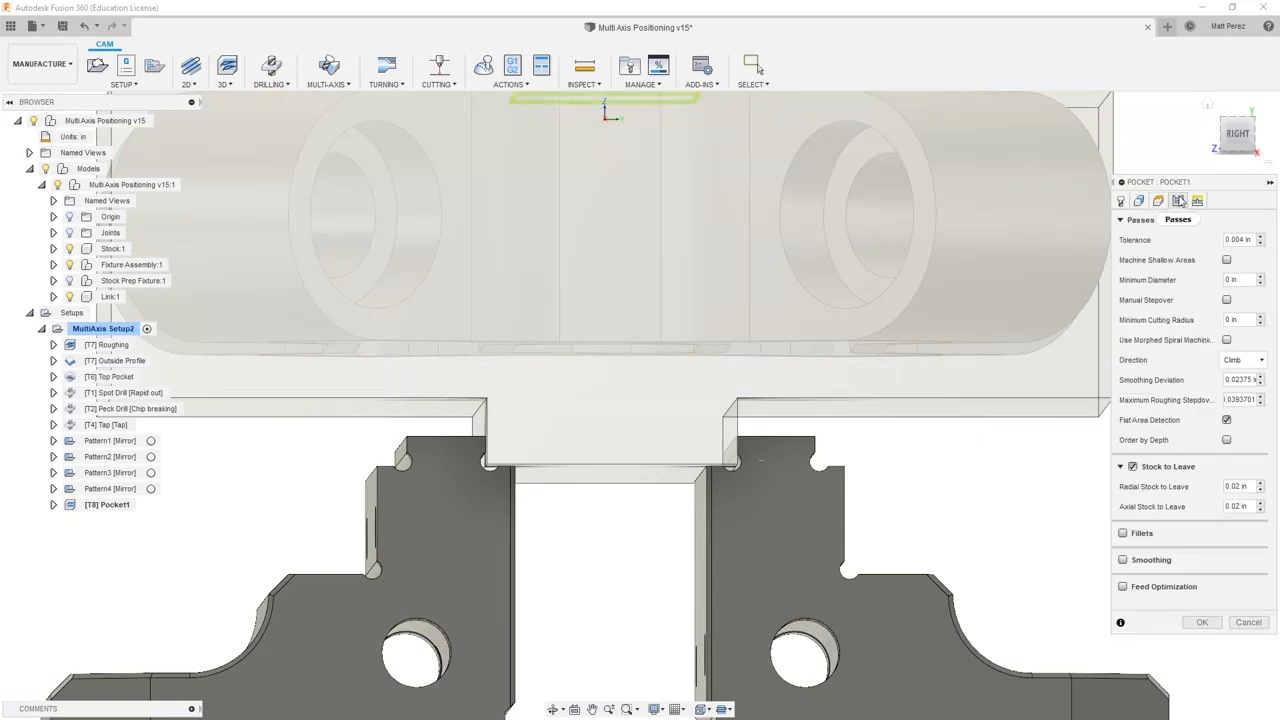
{"action": "left_click", "coordinate": [1132, 466]}
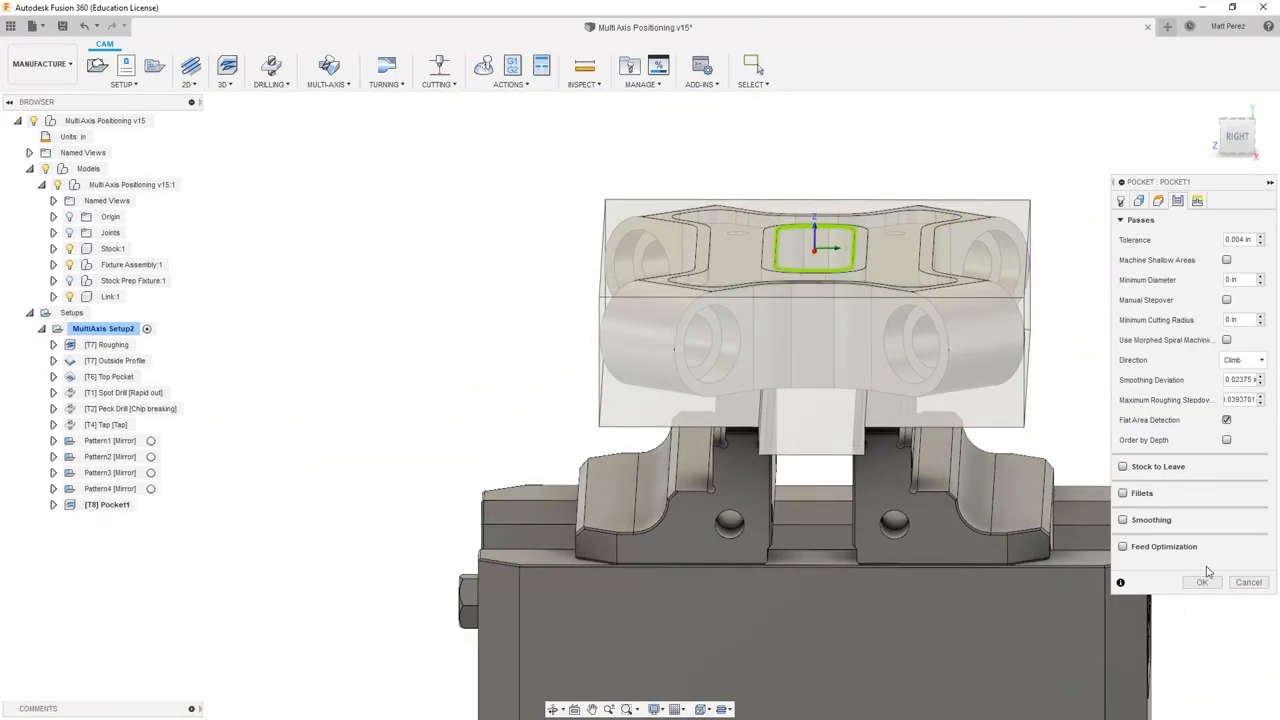
{"action": "left_click", "coordinate": [1202, 582]}
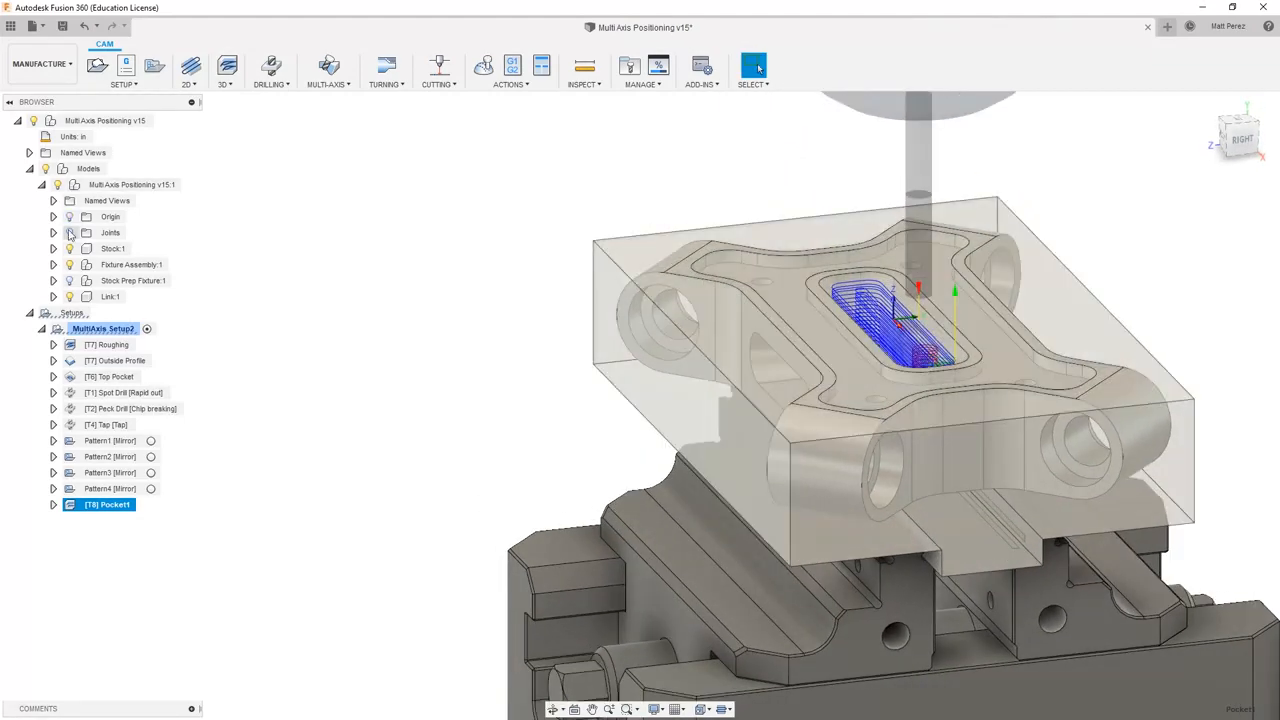
Step: Simulate all toolpaths of MultiAxis Setup2
{"action": "left_click", "coordinate": [102, 328]}
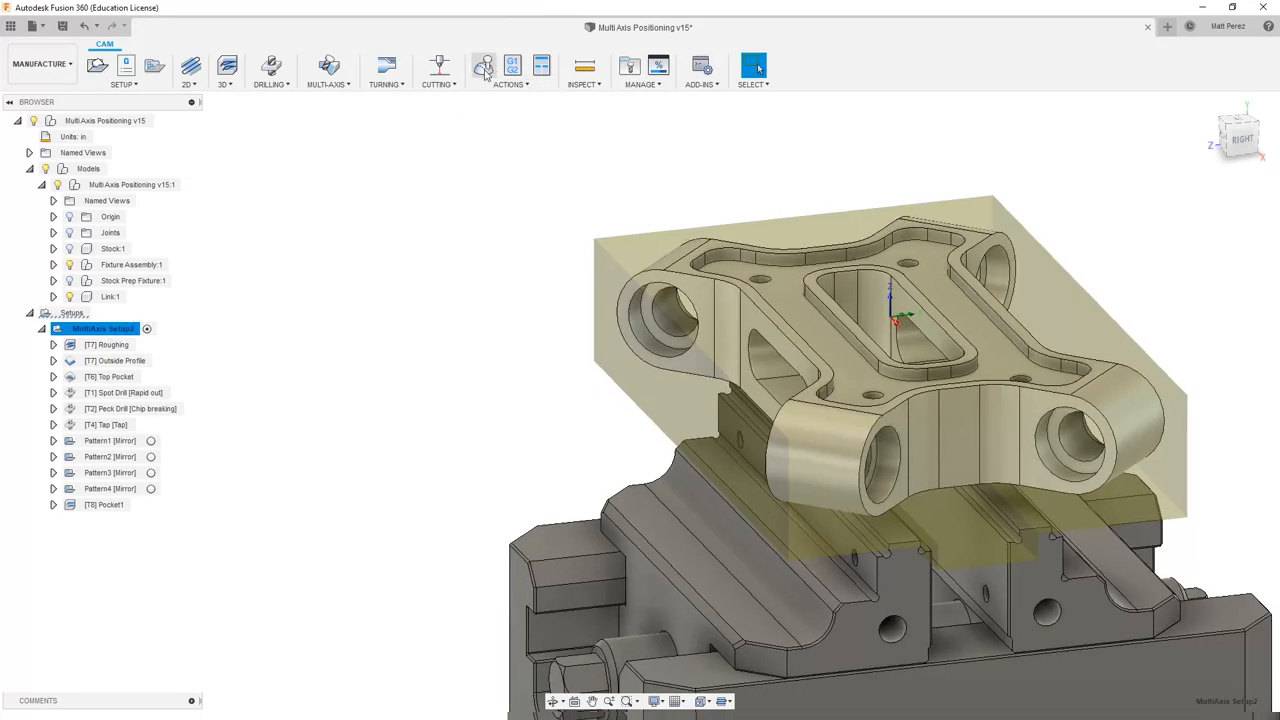
{"action": "left_click", "coordinate": [484, 66]}
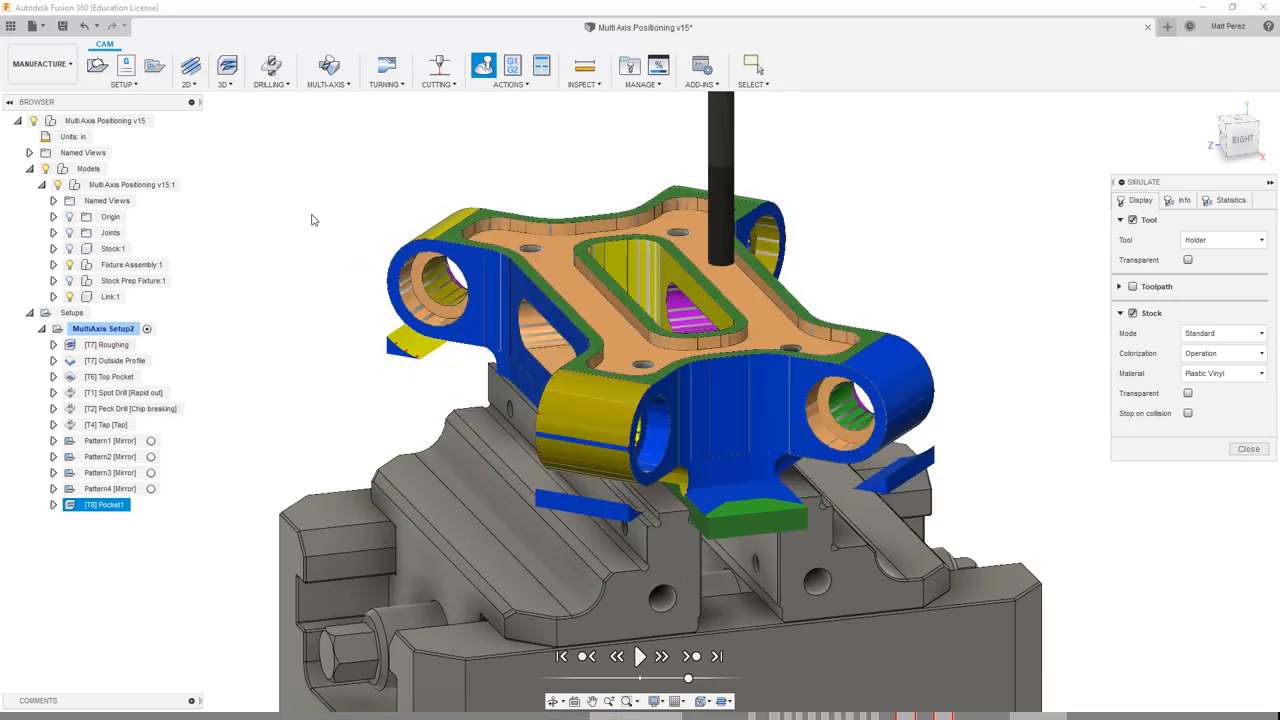
{"action": "mouse_move", "coordinate": [256, 280]}
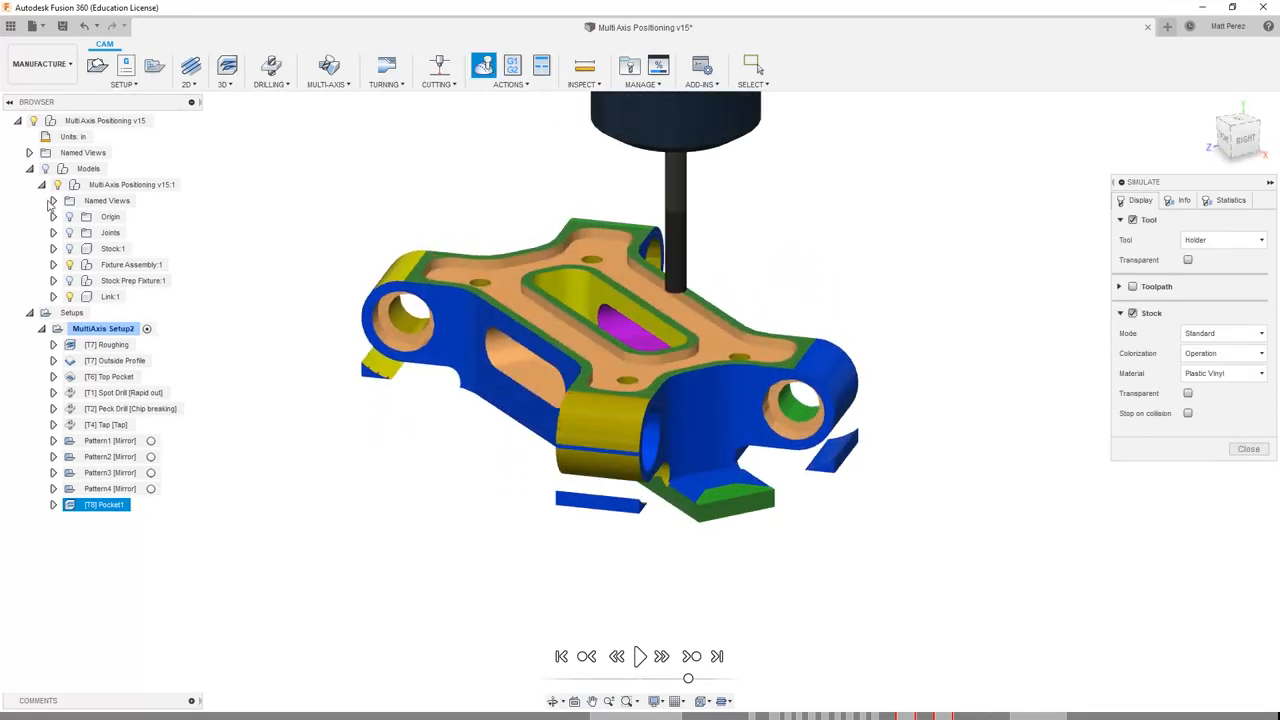
Step: Play the stock removal simulation and then close it to return to the fixtured part
{"action": "left_click", "coordinate": [640, 656]}
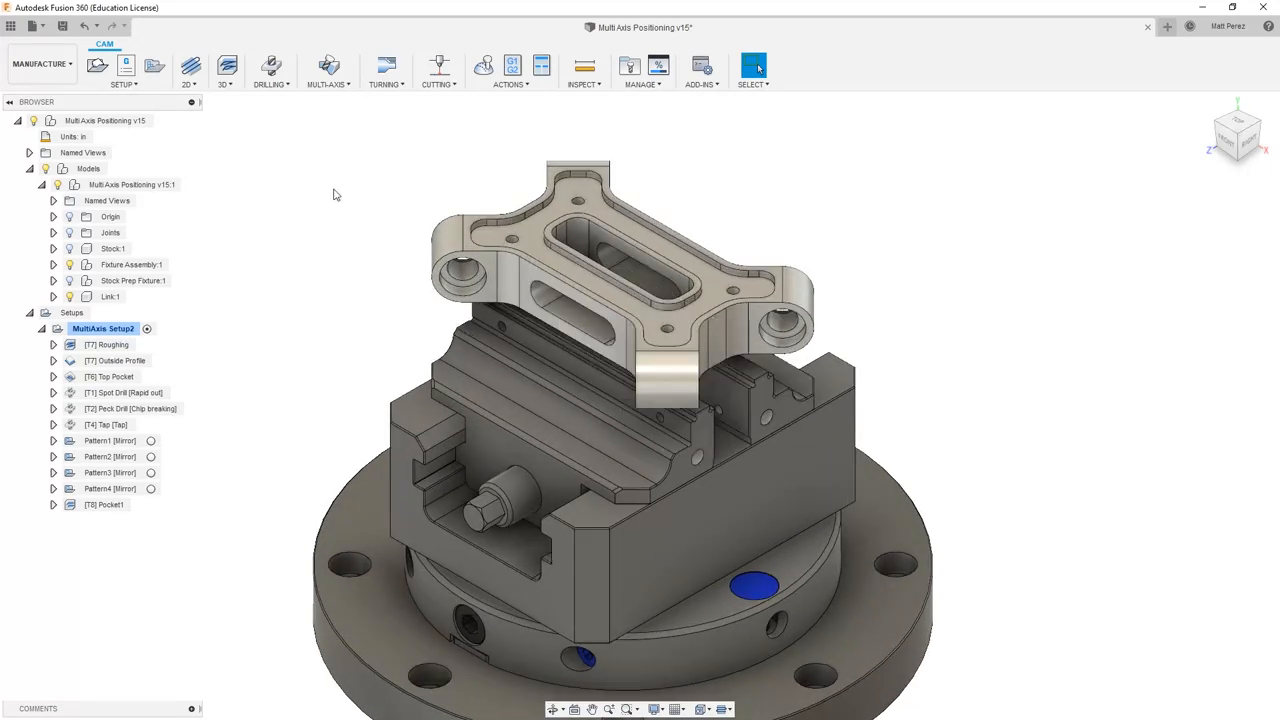
{"action": "mouse_move", "coordinate": [252, 186]}
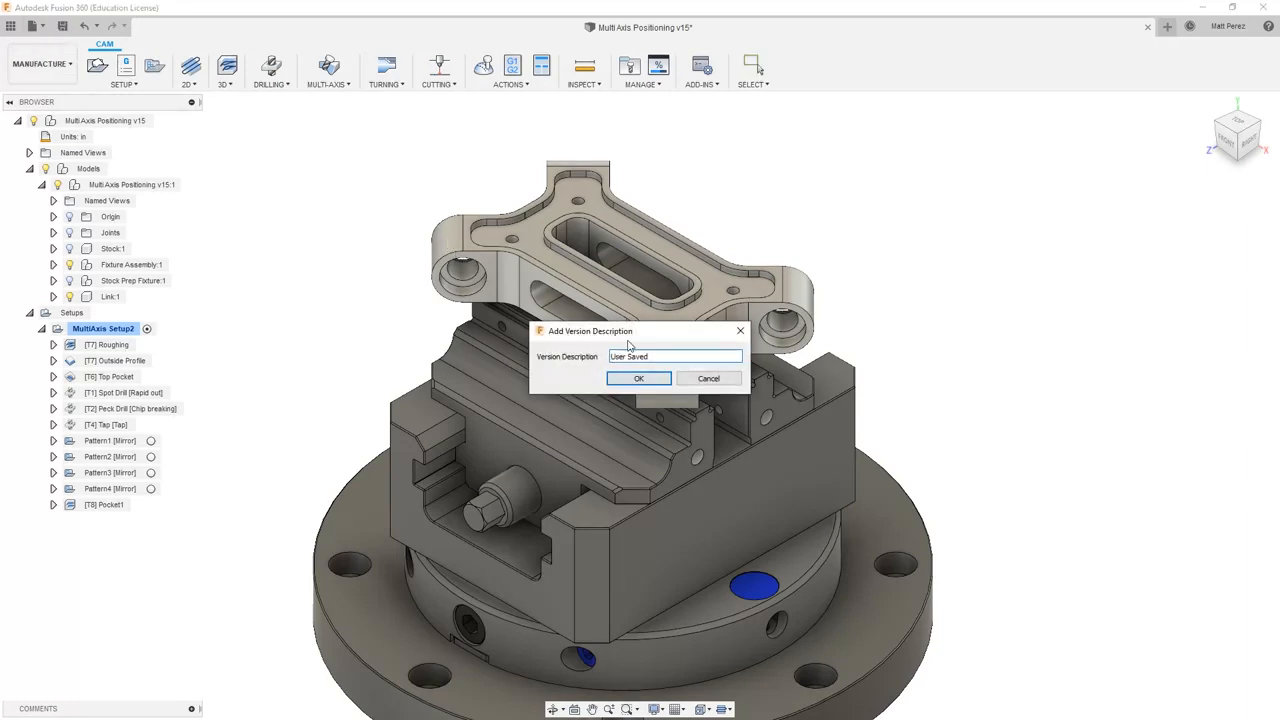
Step: Confirm the Add Version Description dialog to save the design as a new version
{"action": "left_click", "coordinate": [638, 378]}
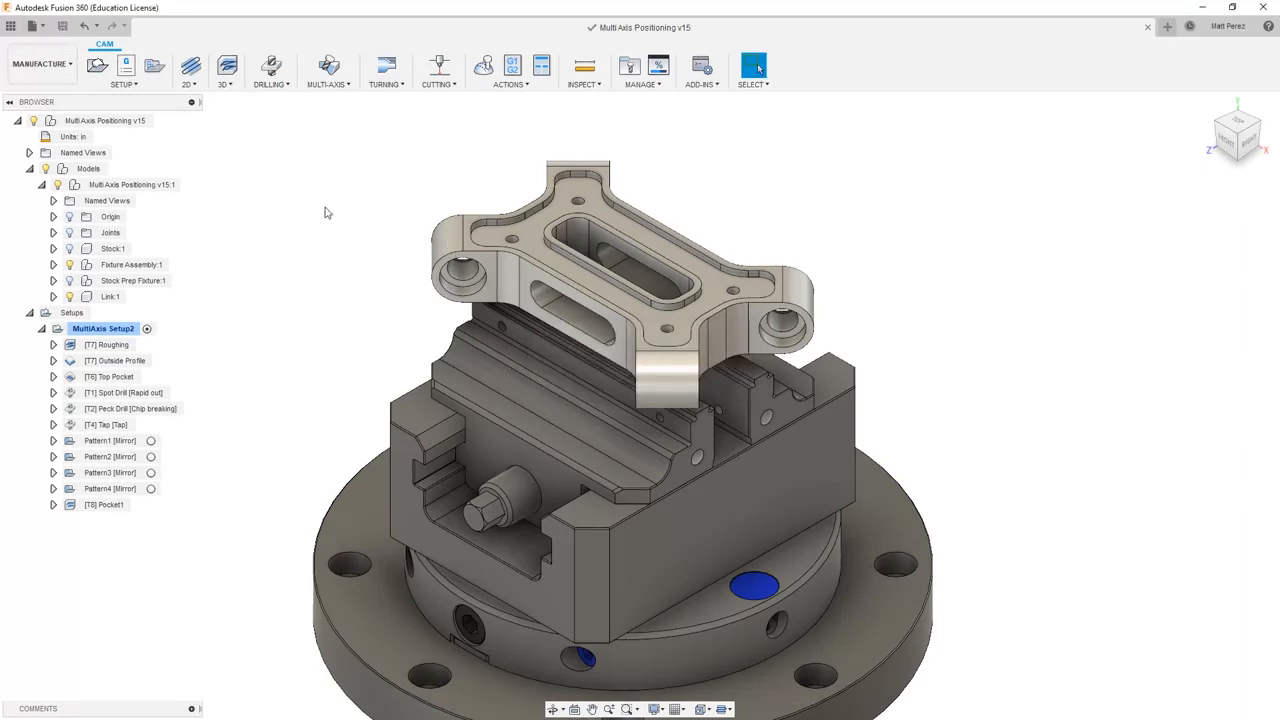